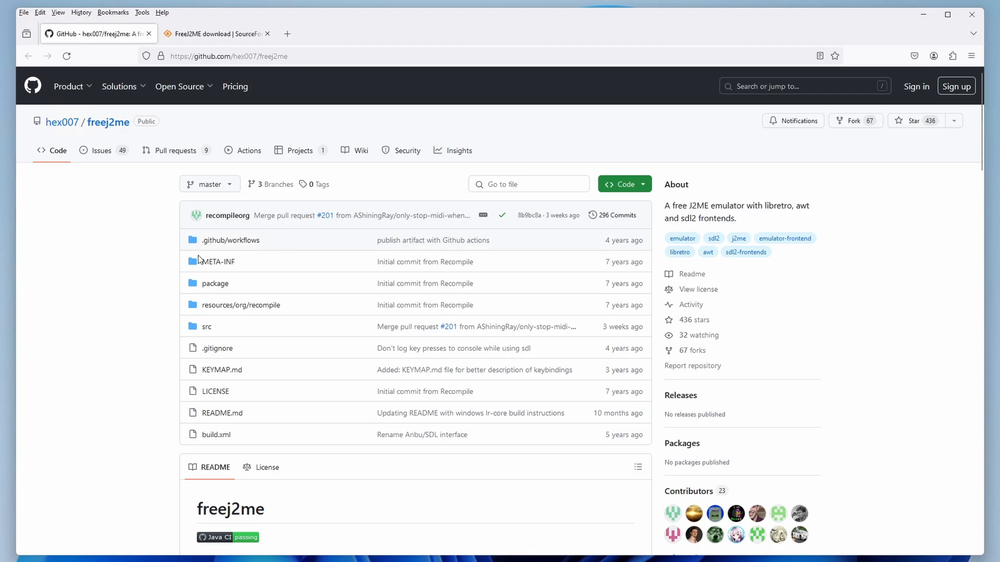
# Step: In a new tab, search Google for java and reach the Java for Windows download page
pyautogui.scroll(-3)
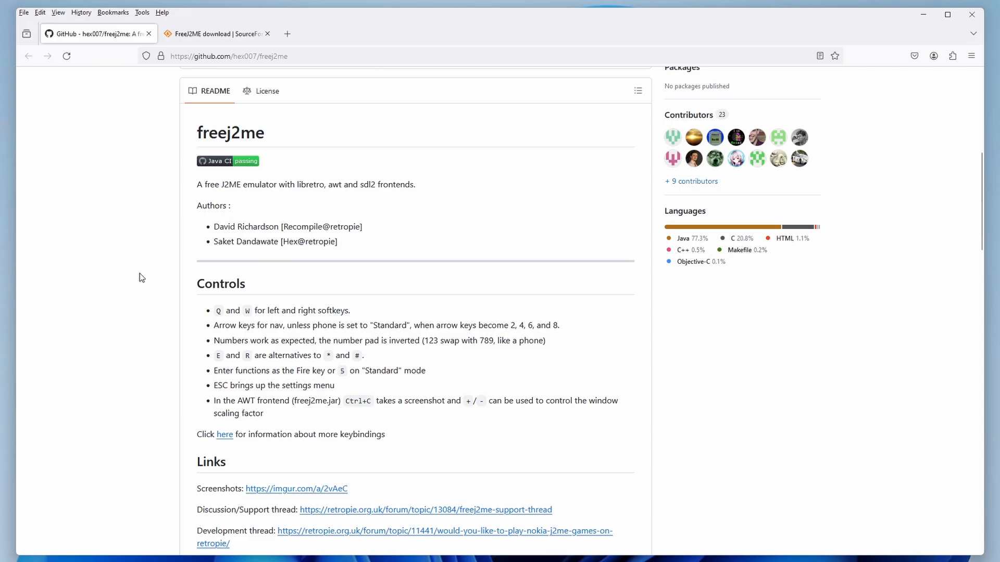
pyautogui.scroll(-3)
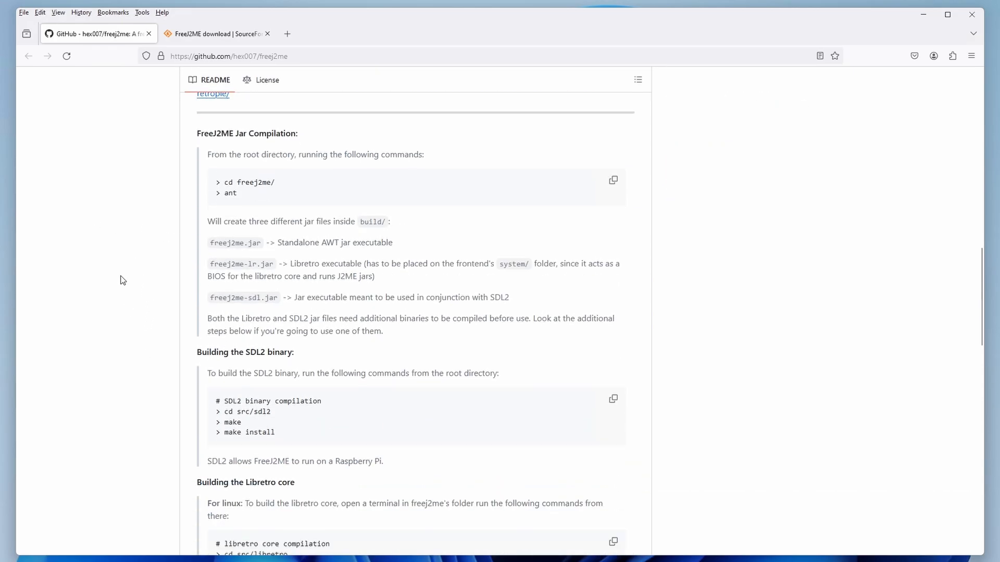
pyautogui.scroll(-3)
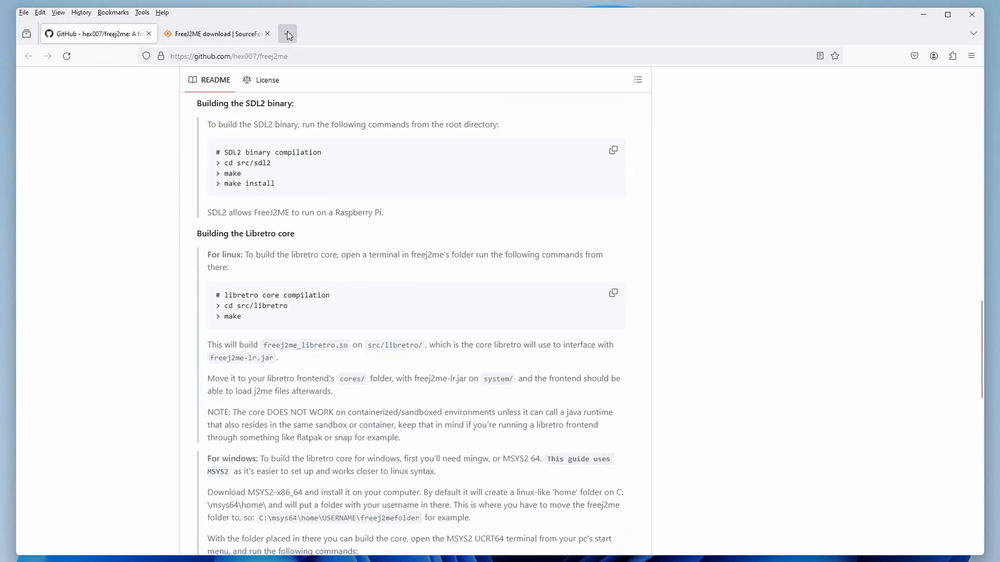
pyautogui.click(287, 34)
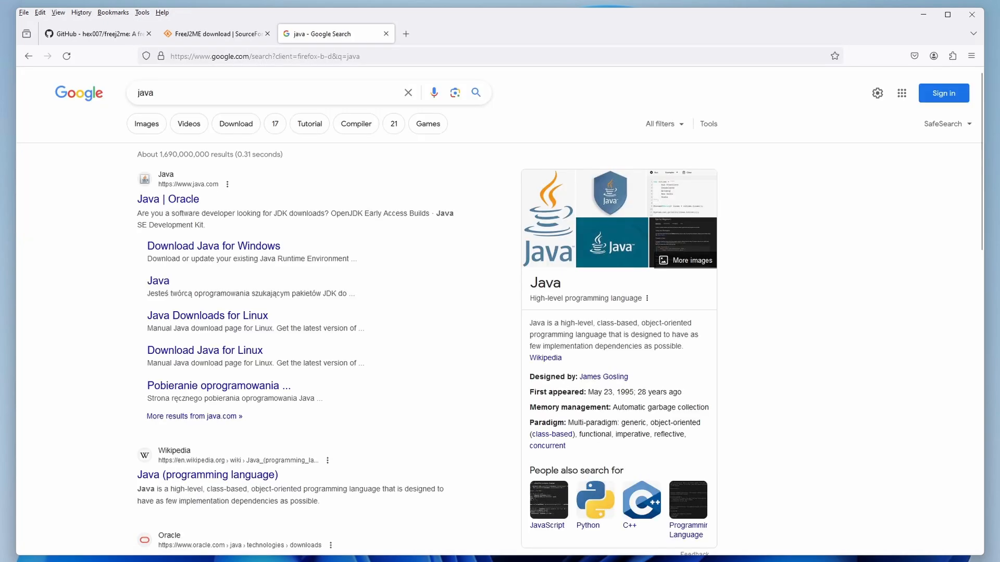
pyautogui.moveTo(212, 245)
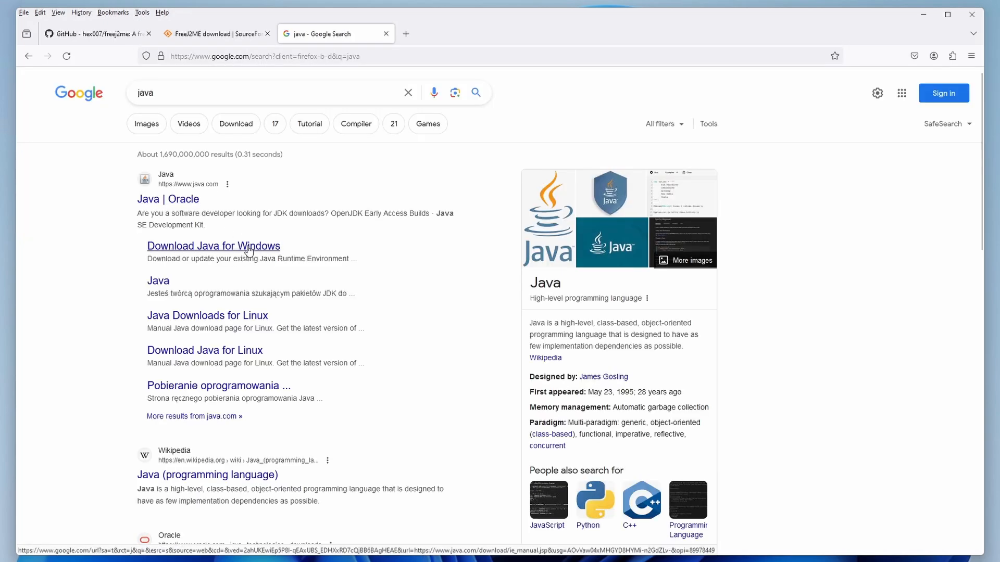
pyautogui.click(213, 246)
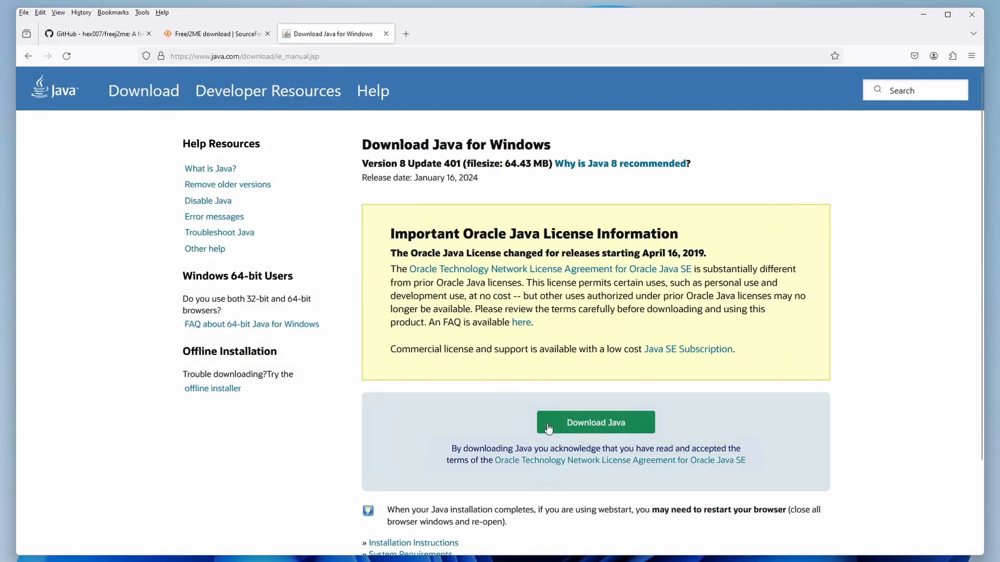
pyautogui.moveTo(689, 411)
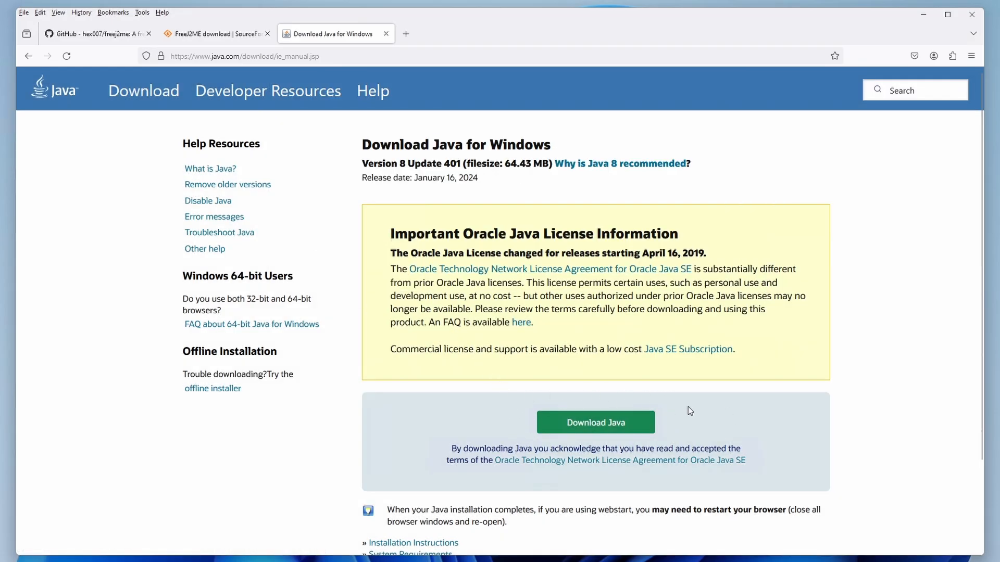
# Step: Download the Java installer and check it in the browser's downloads list
pyautogui.click(595, 422)
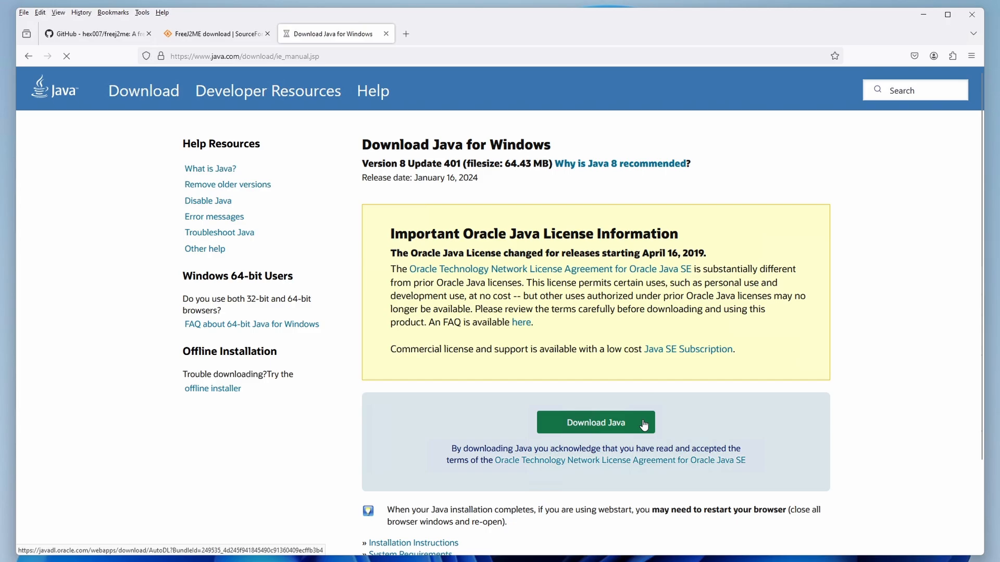
pyautogui.click(595, 421)
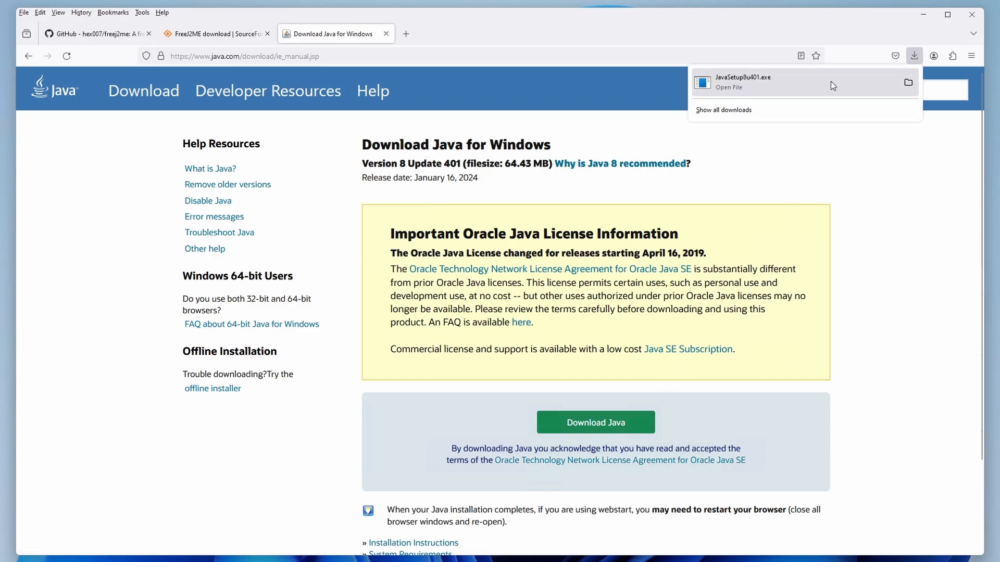
# Step: Run the downloaded Java installer and close Java Setup once it completes
pyautogui.click(728, 87)
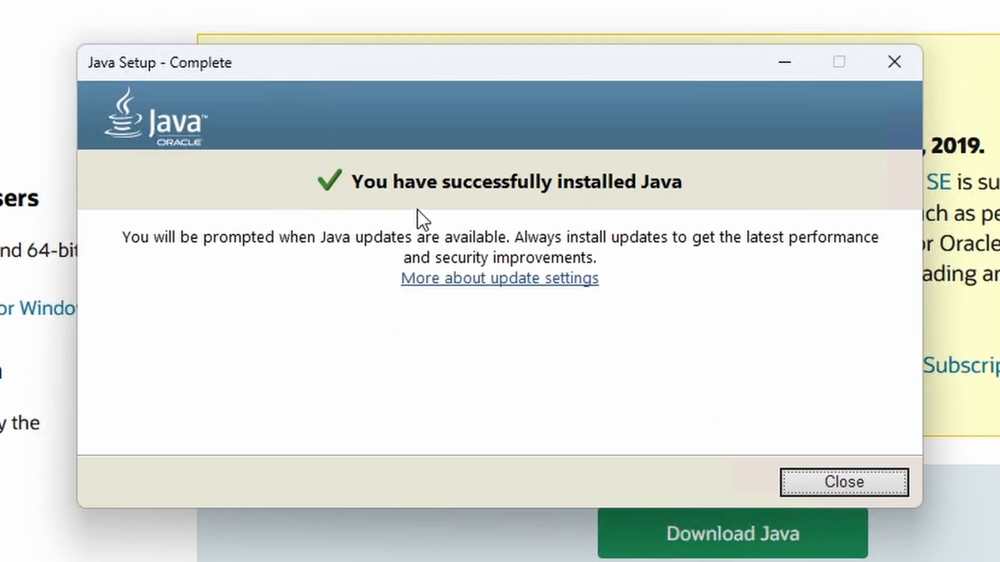
pyautogui.moveTo(740, 201)
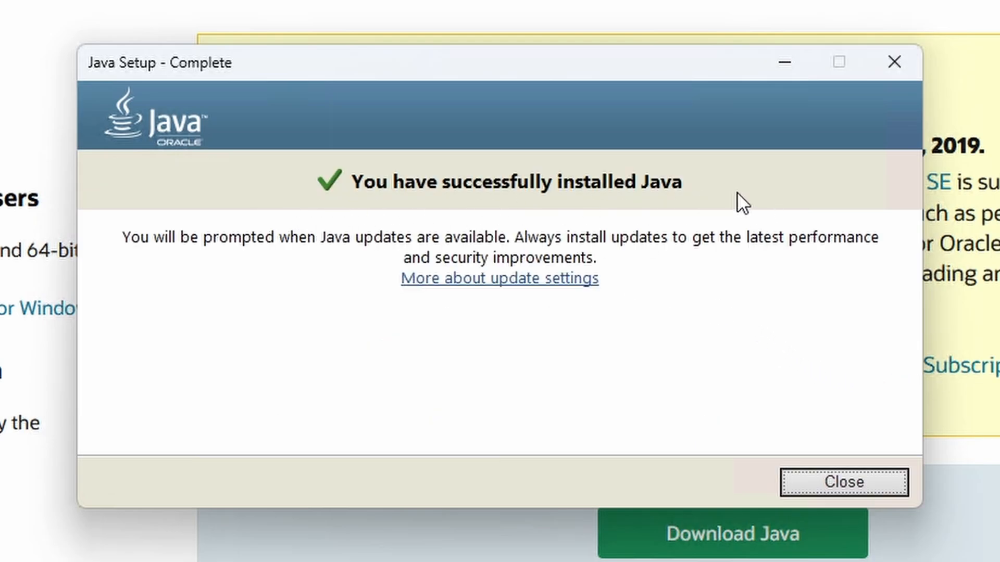
pyautogui.click(843, 481)
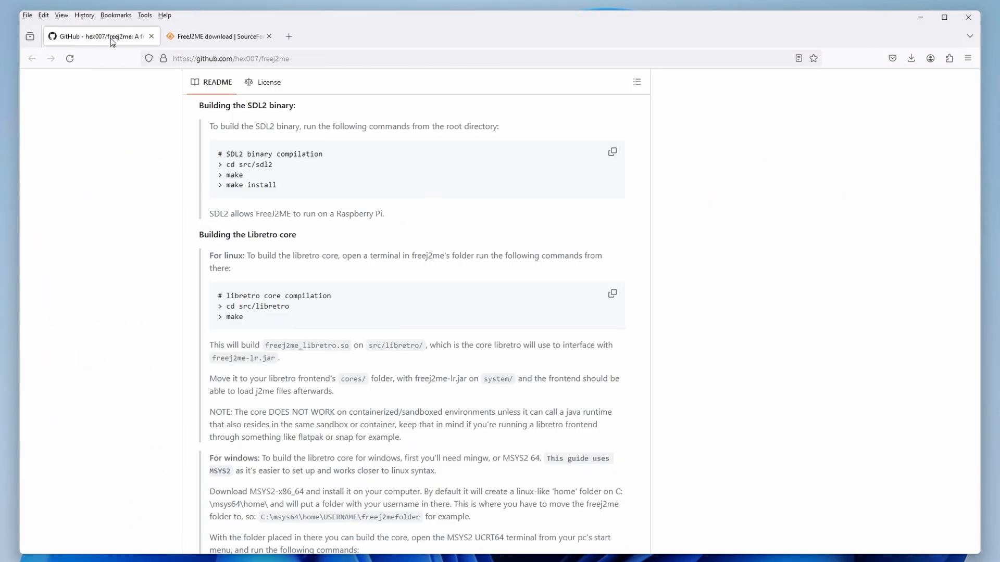
# Step: From the FreeJ2ME project's Files tab on SourceForge, download freej2me_2018-09-07.zip
pyautogui.scroll(-3)
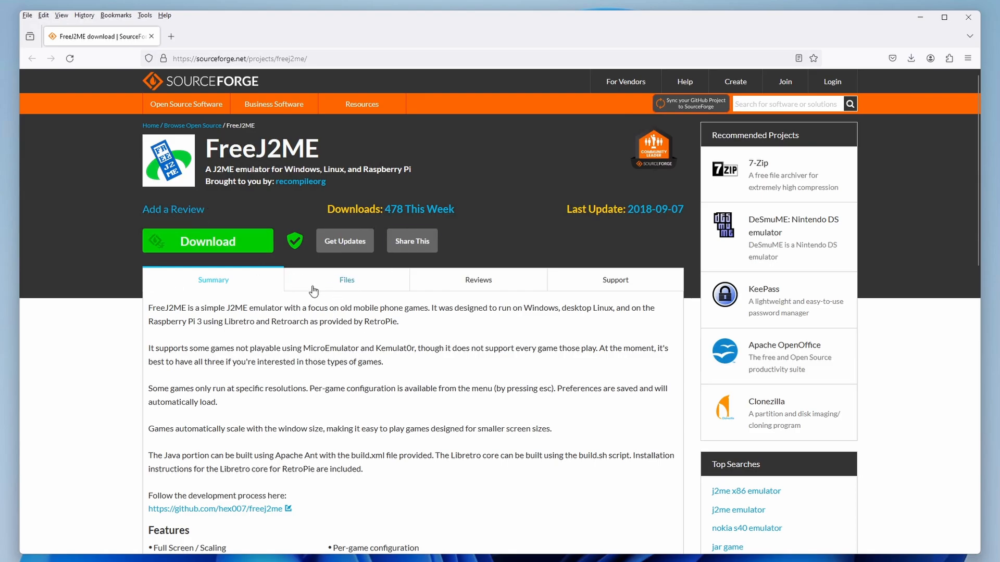
pyautogui.click(345, 280)
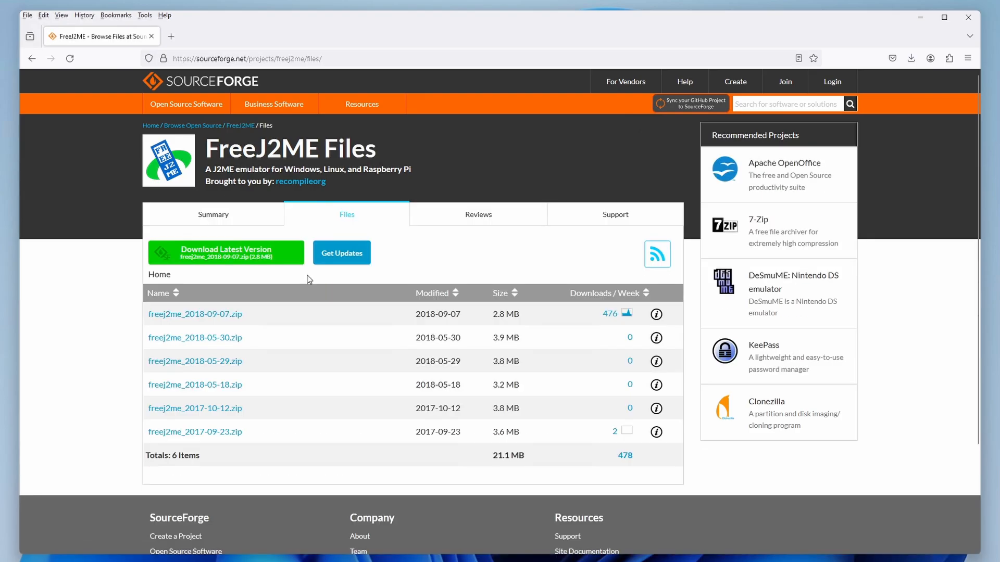
pyautogui.moveTo(259, 327)
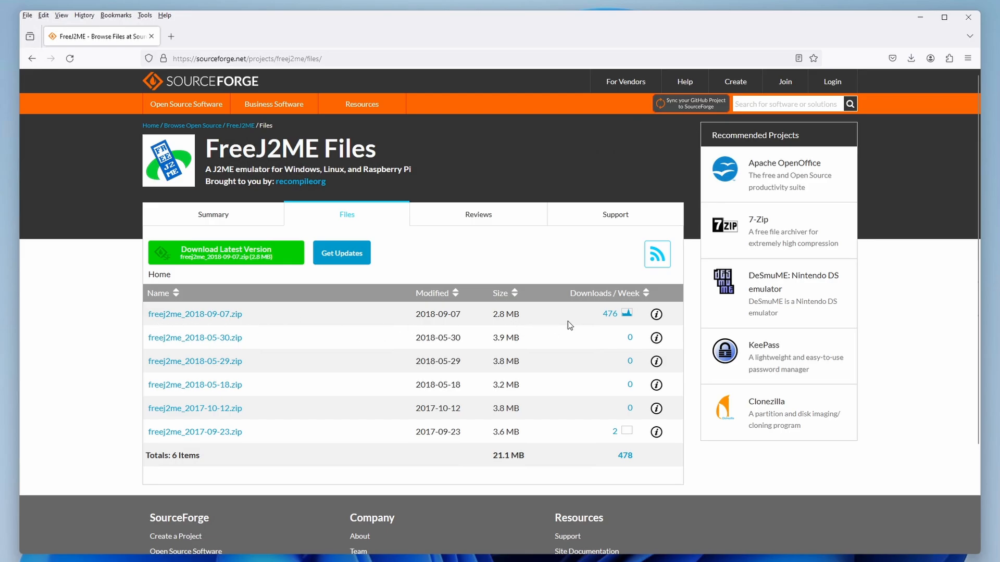
pyautogui.moveTo(251, 329)
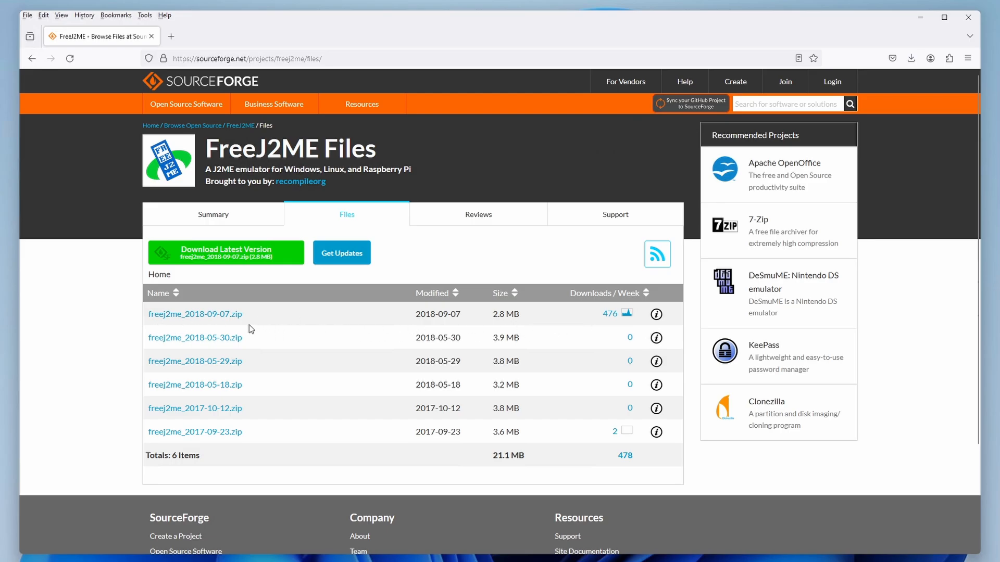
pyautogui.moveTo(225, 316)
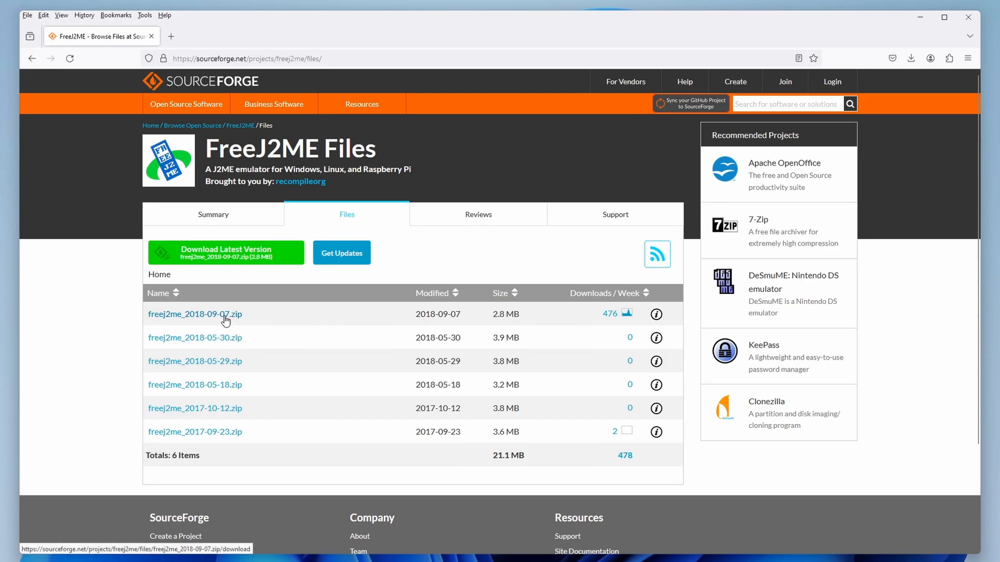
pyautogui.click(195, 313)
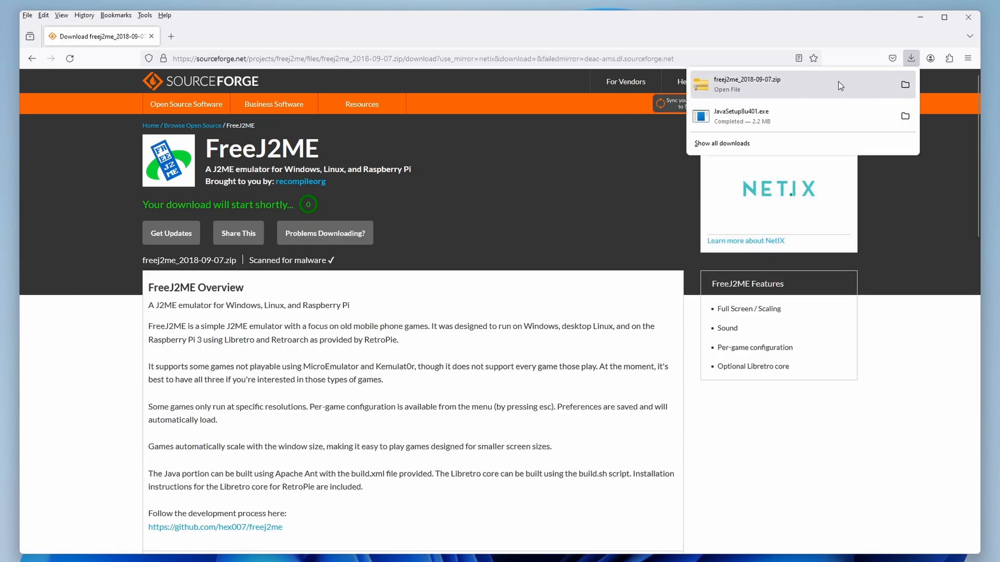
# Step: Extract the downloaded freej2me_2018-09-07.zip into the Downloads folder
pyautogui.click(904, 85)
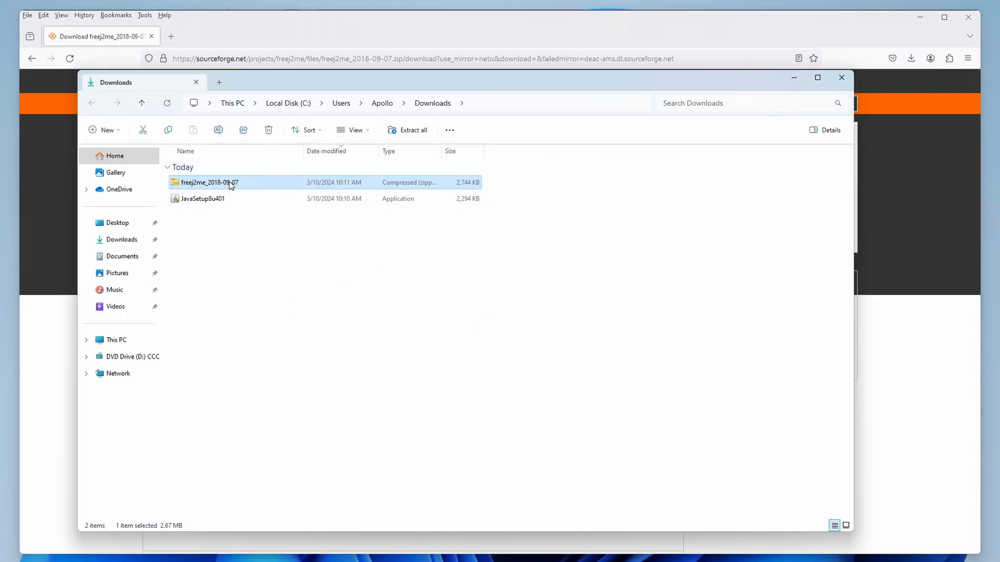
pyautogui.click(411, 130)
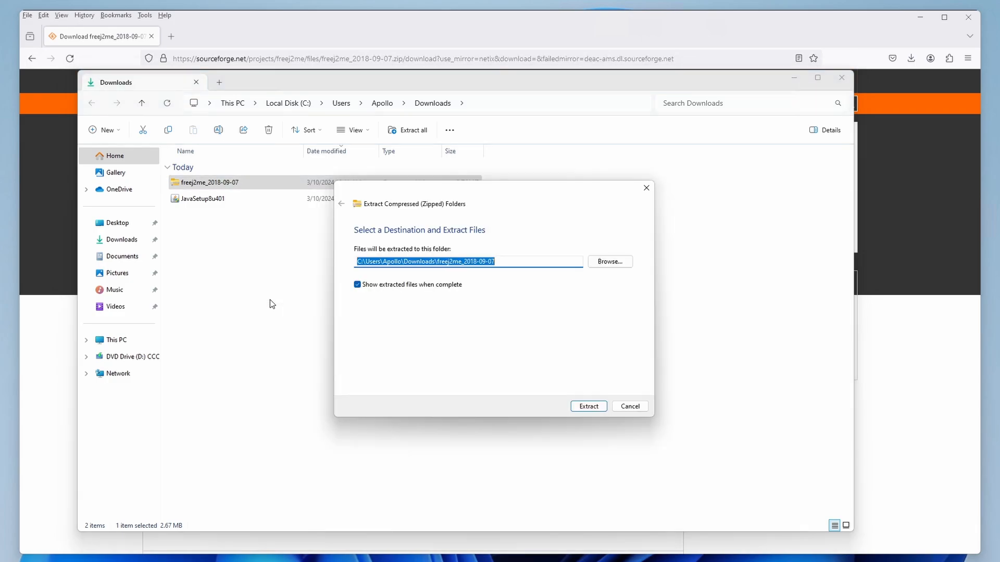
pyautogui.click(587, 406)
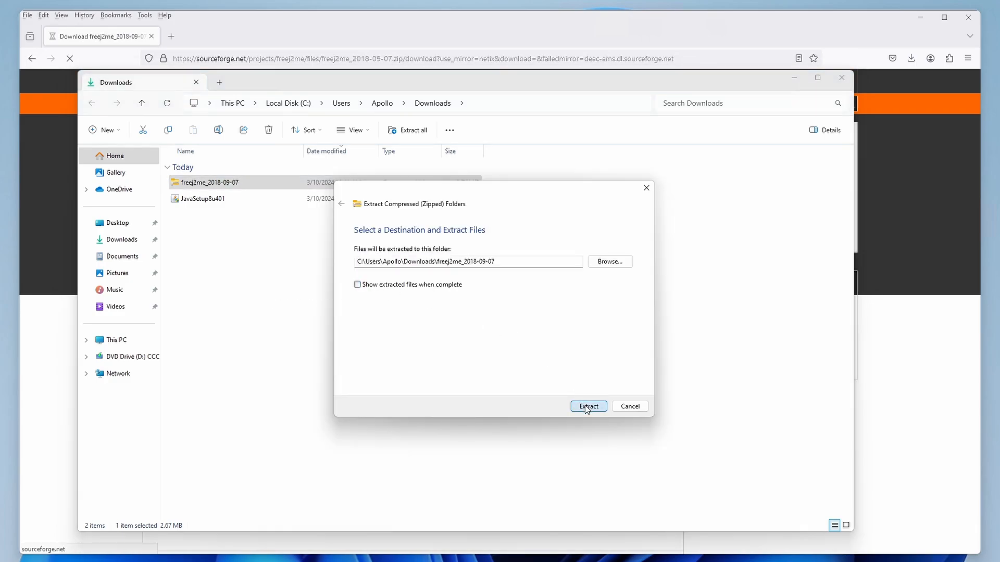
pyautogui.click(587, 406)
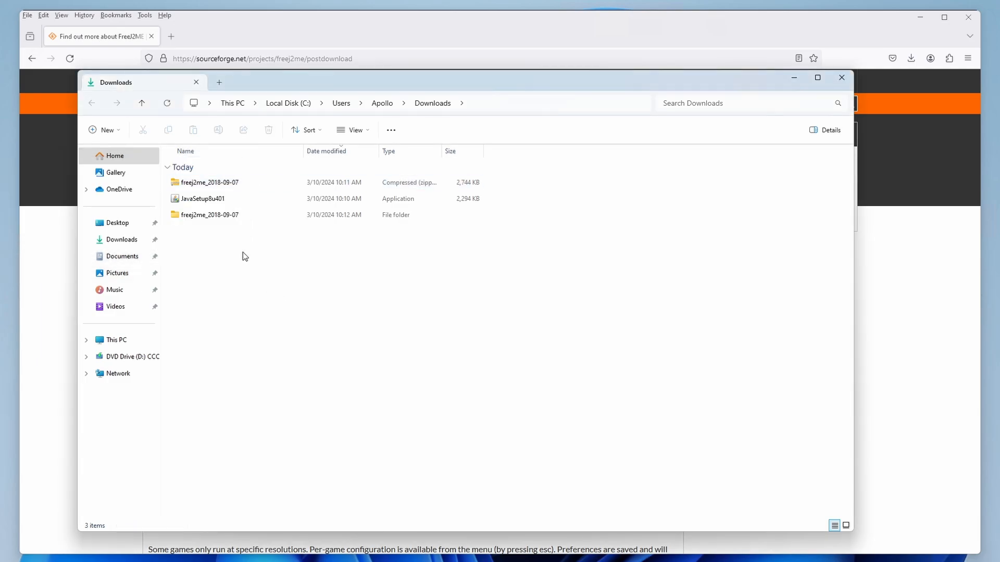
# Step: Navigate into freej2me_2018-09-07/freej2me/build and select the main freej2me JAR file
pyautogui.doubleClick(209, 215)
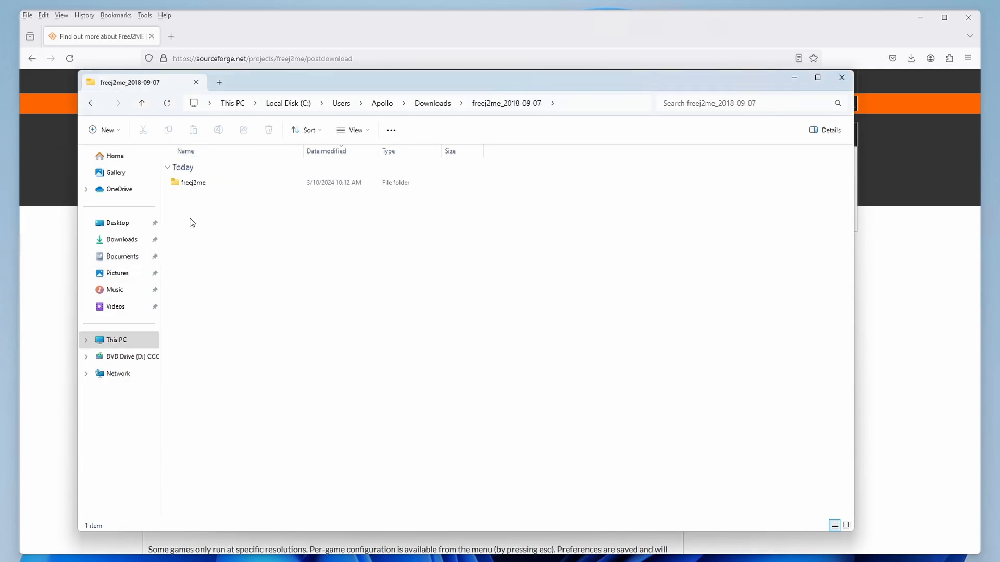
pyautogui.doubleClick(194, 181)
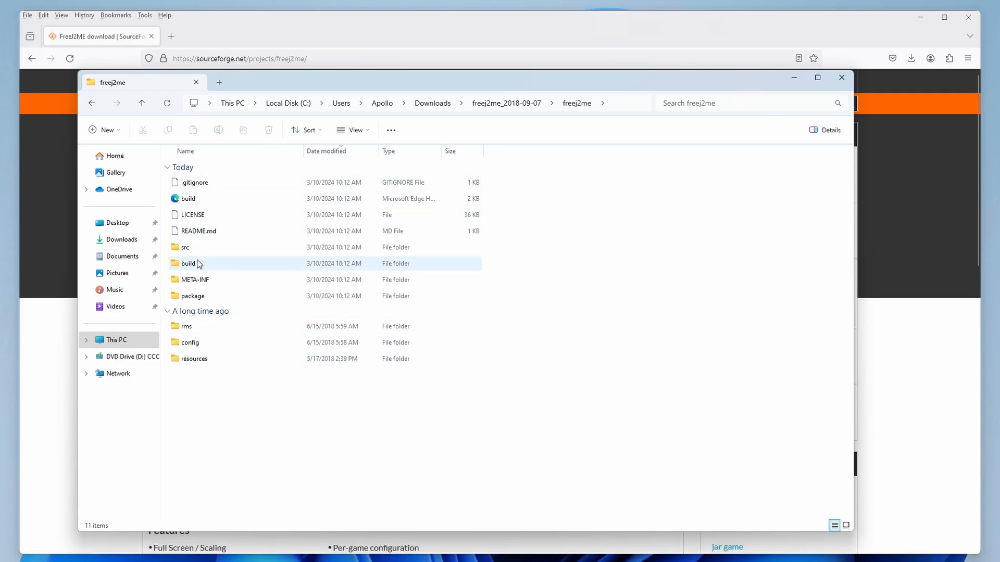
pyautogui.click(188, 263)
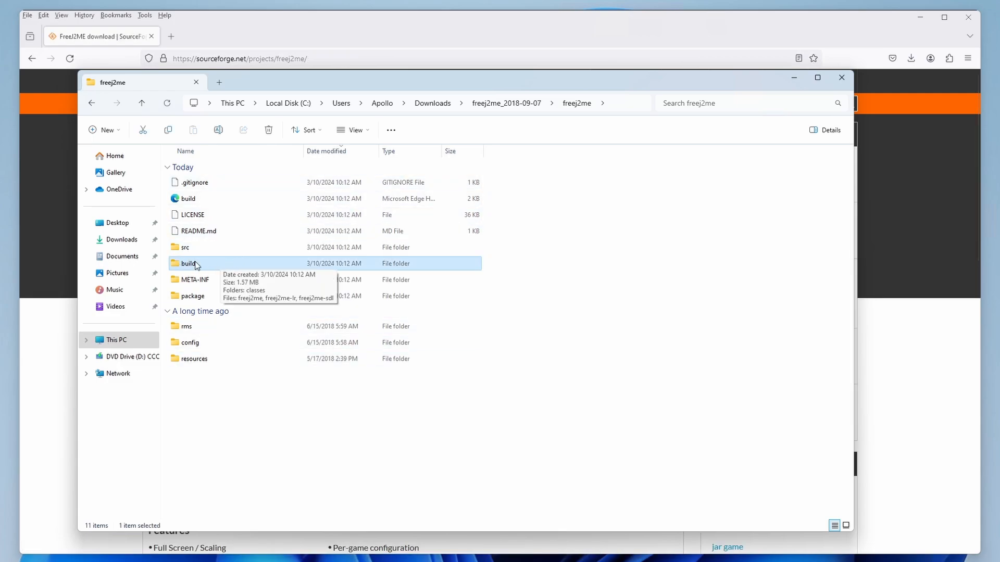
pyautogui.doubleClick(188, 263)
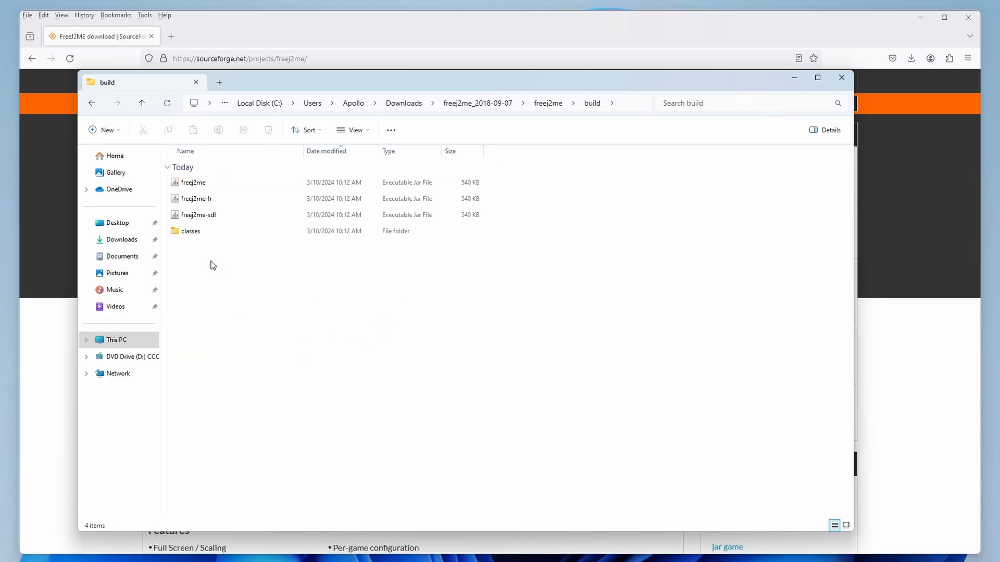
pyautogui.click(192, 182)
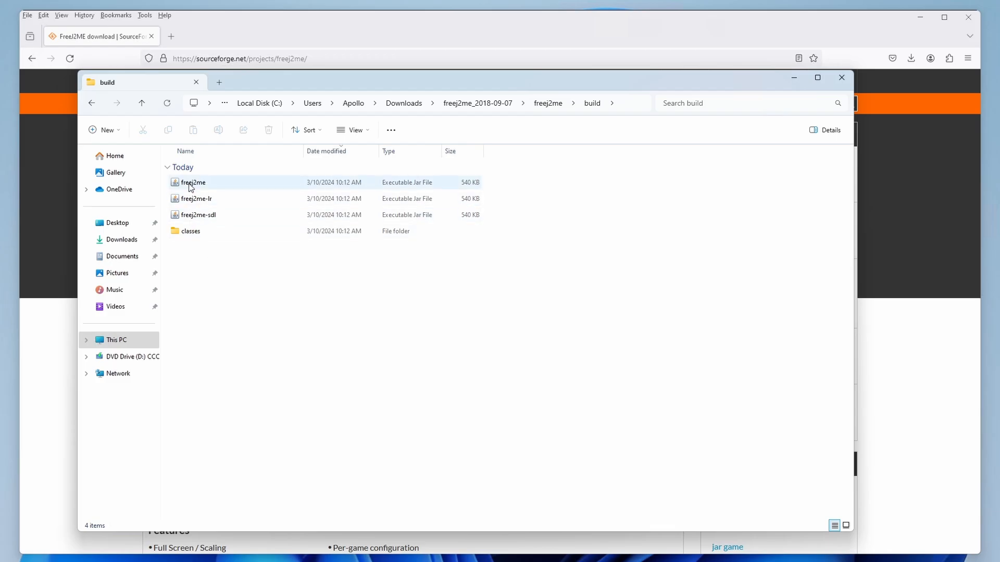
pyautogui.click(193, 182)
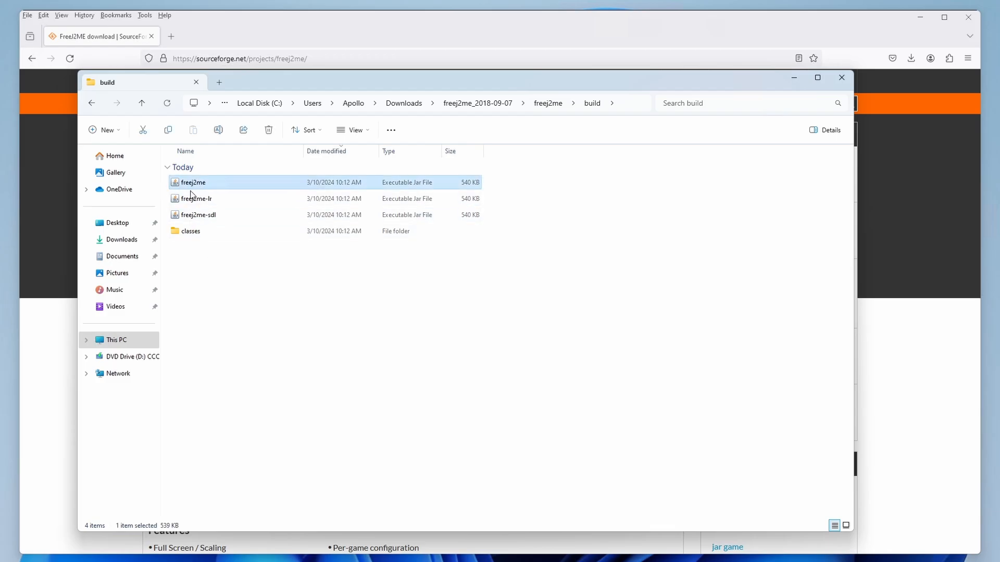
pyautogui.moveTo(192, 183)
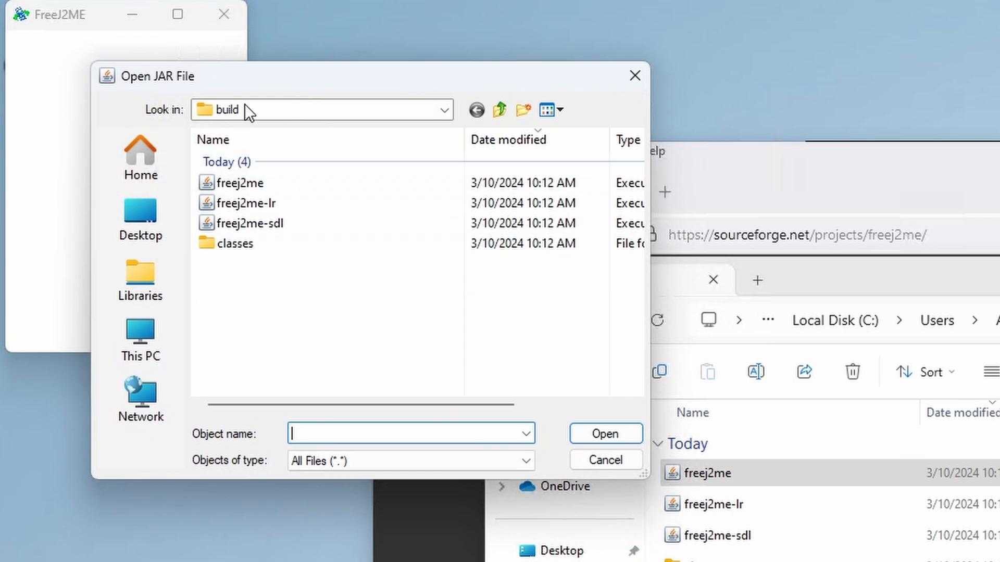
pyautogui.moveTo(190, 105)
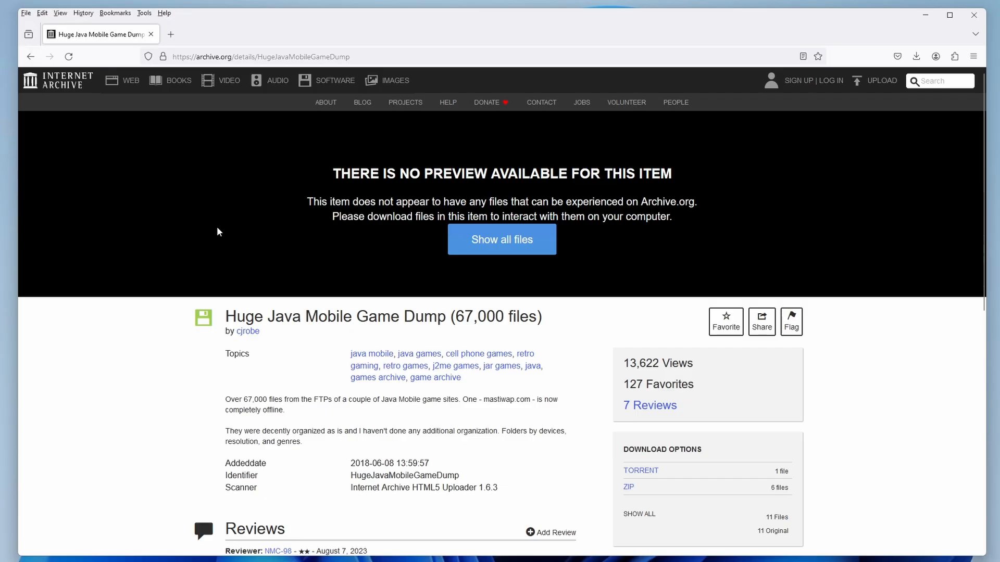
# Step: Look over the Huge Java Mobile Game Dump listing and the review warning about infected game files
pyautogui.scroll(-3)
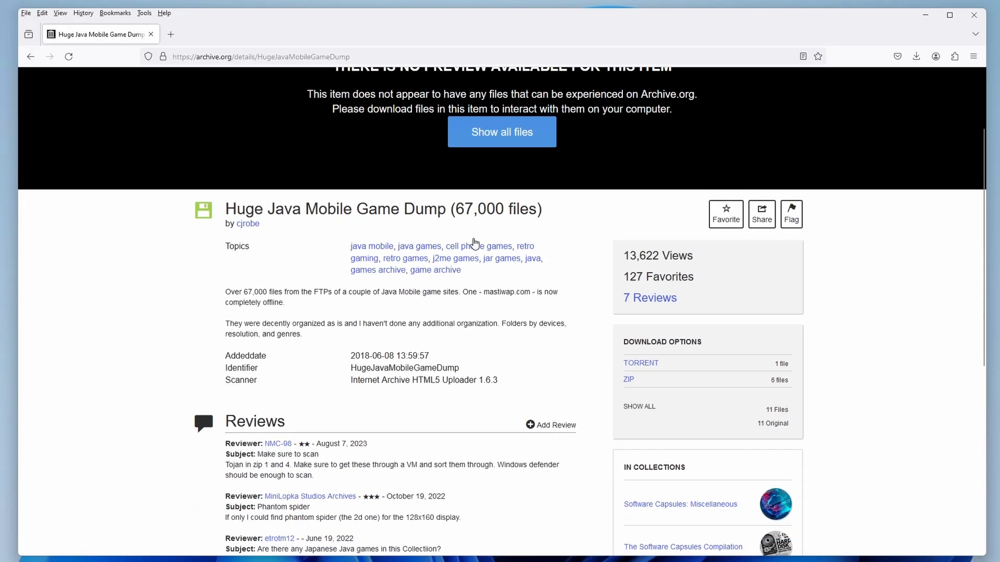
pyautogui.scroll(-3)
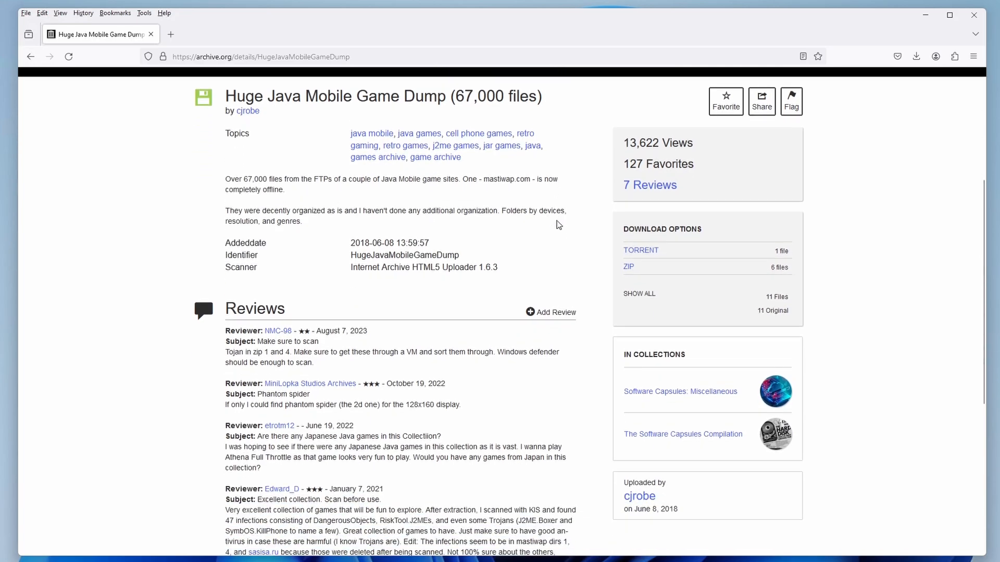
pyautogui.scroll(-3)
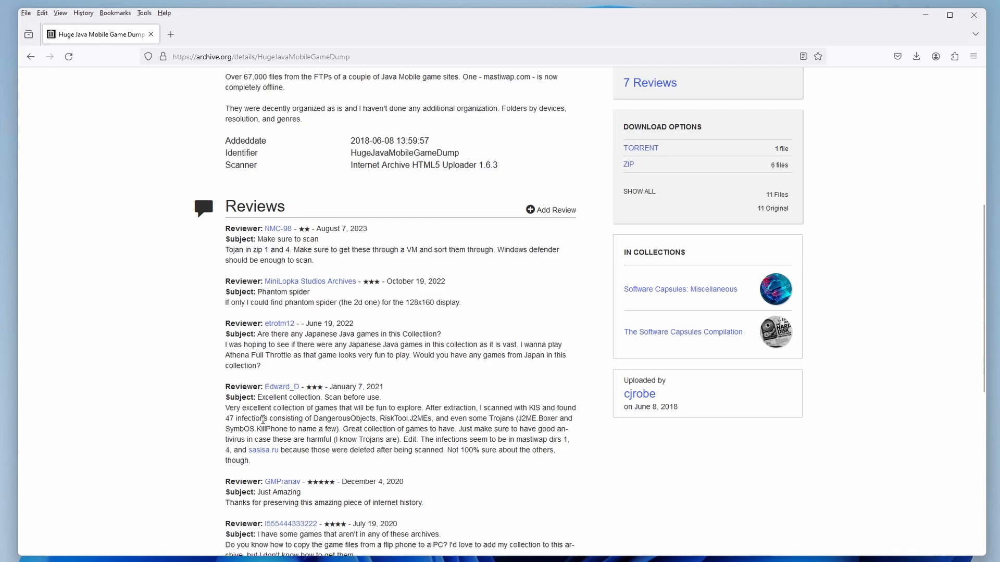
pyautogui.moveTo(225, 387); pyautogui.dragTo(251, 461)
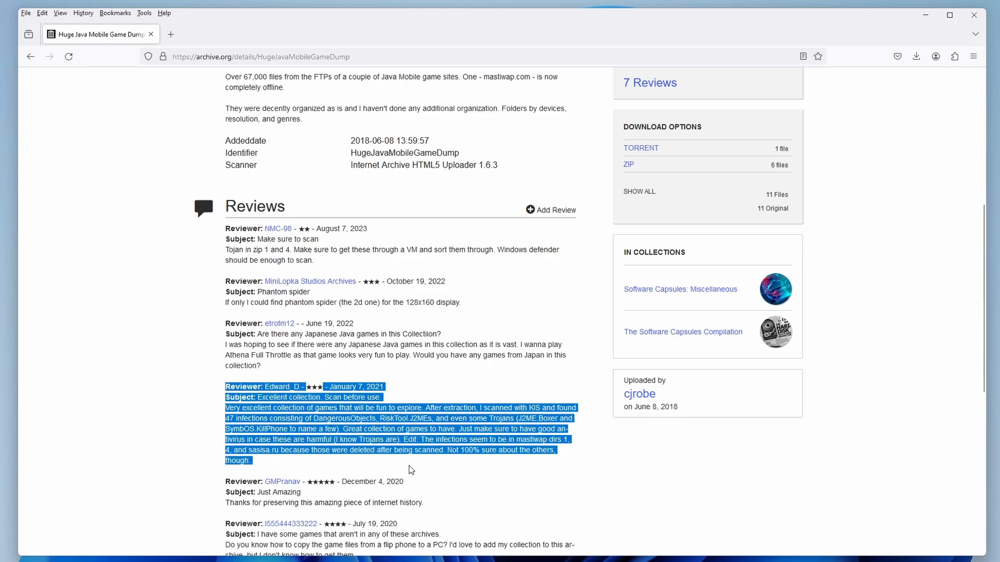
pyautogui.click(158, 375)
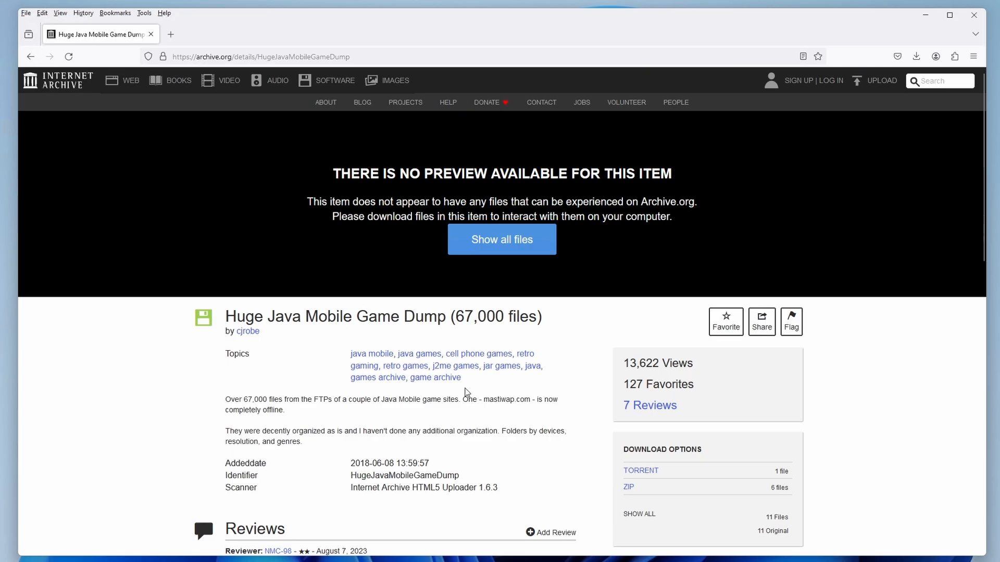
# Step: Go to the Mobiles24.com J2ME Complete Game Archive item, noting its 21,529 games count and ZIP download
pyautogui.scroll(-3)
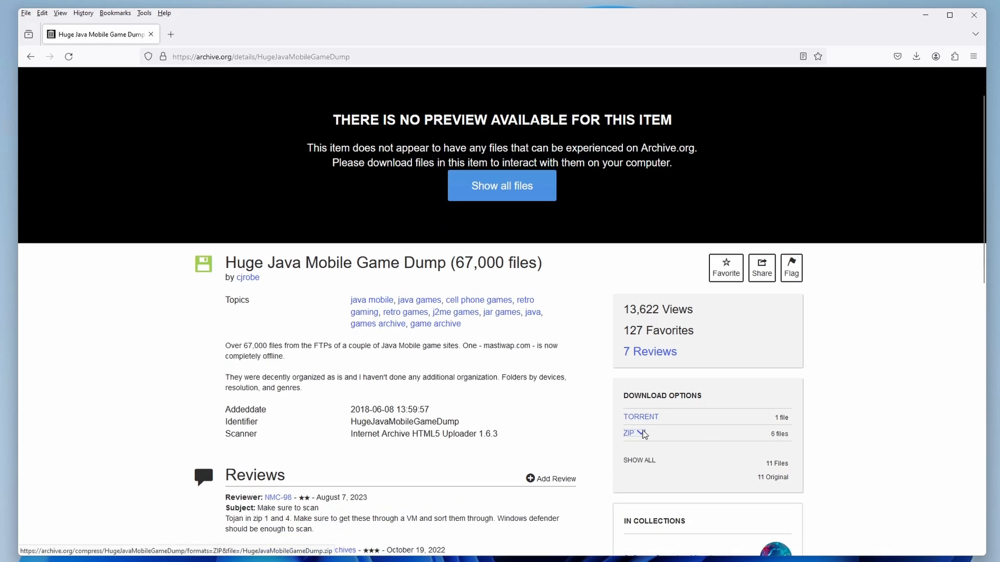
pyautogui.click(627, 433)
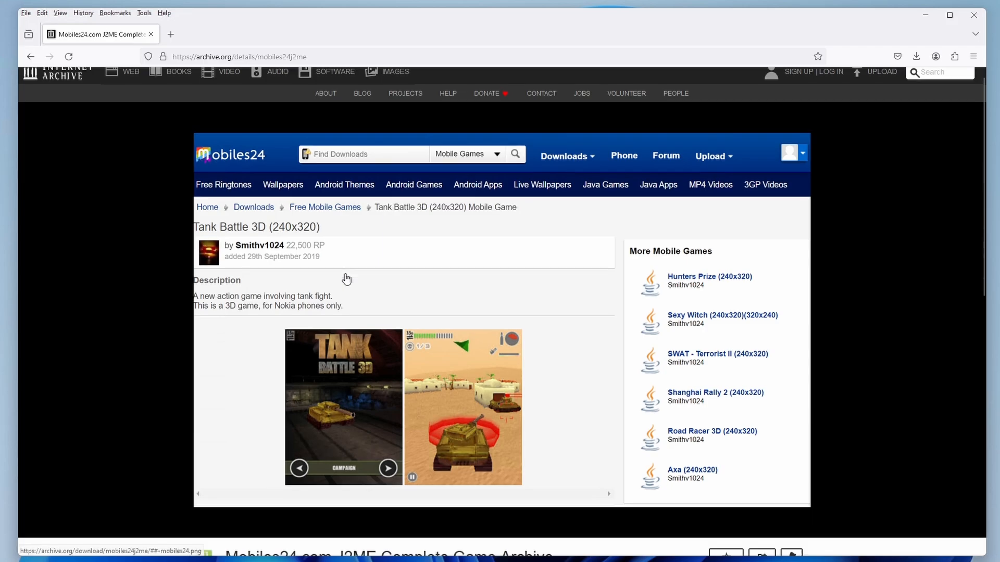
pyautogui.scroll(-3)
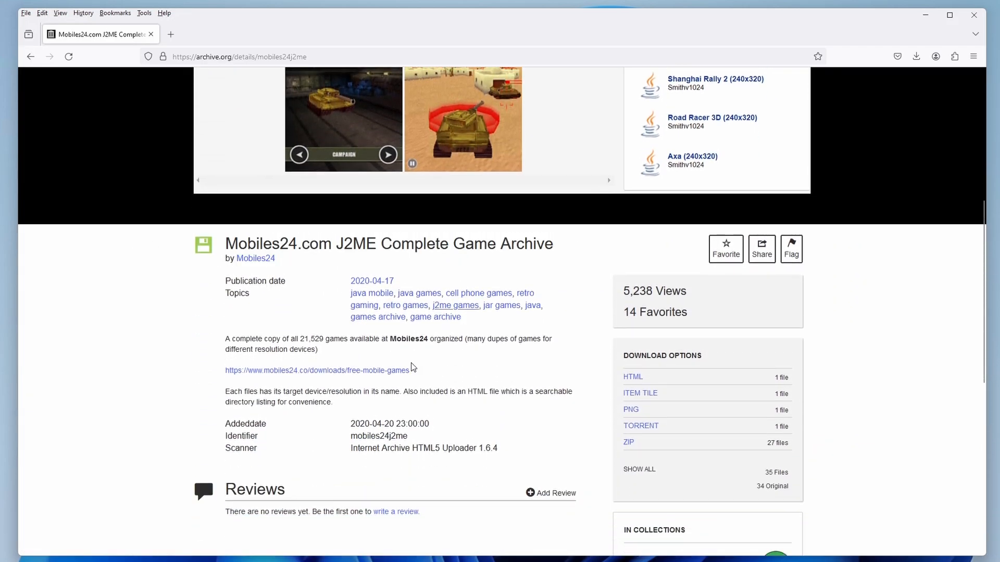
pyautogui.scroll(-3)
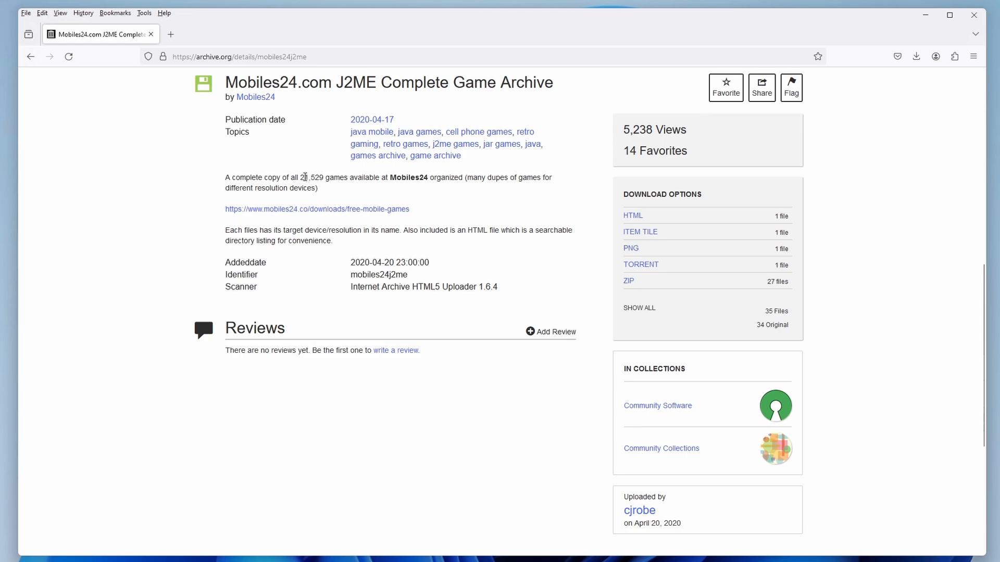
pyautogui.doubleClick(322, 177)
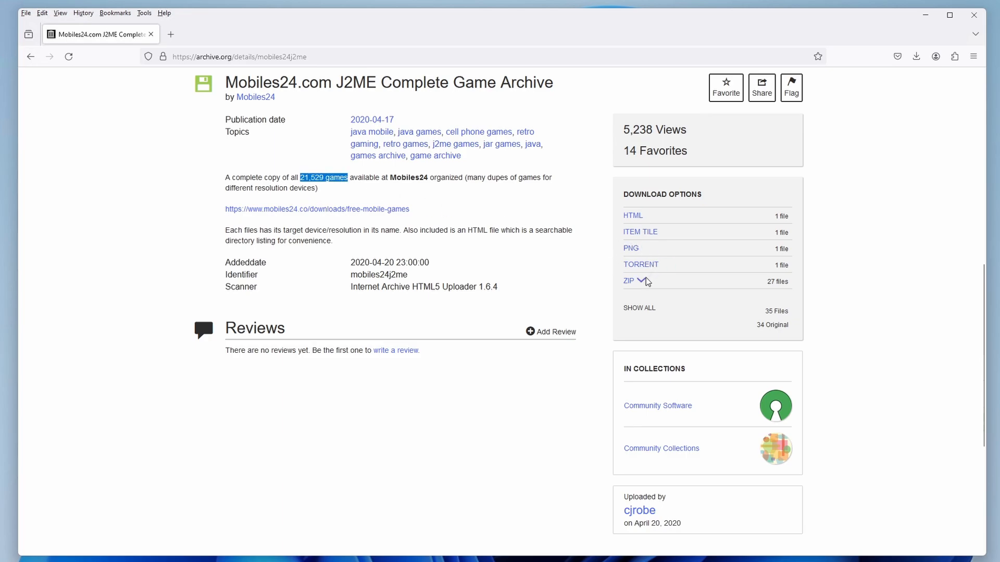
pyautogui.click(626, 281)
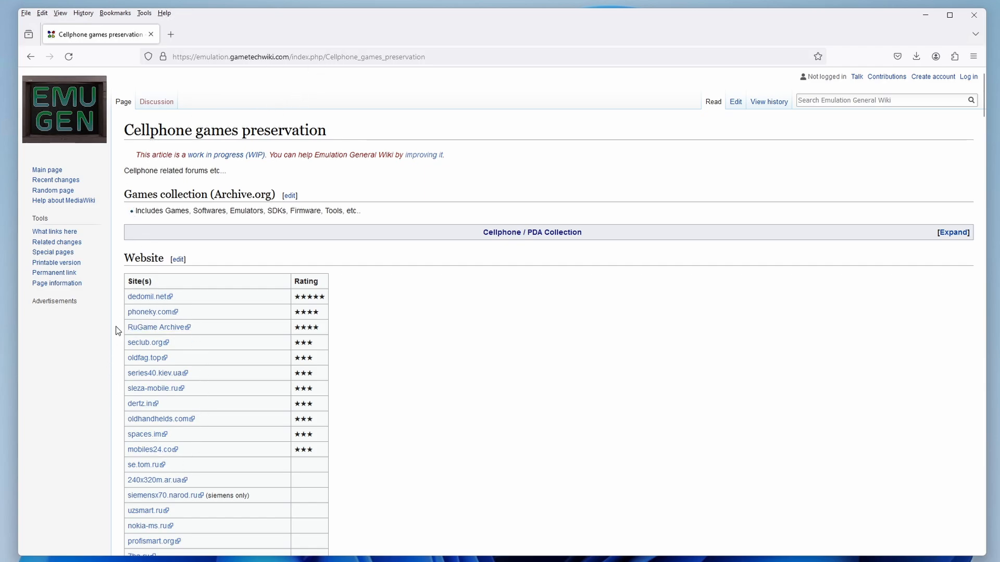
pyautogui.moveTo(148, 297)
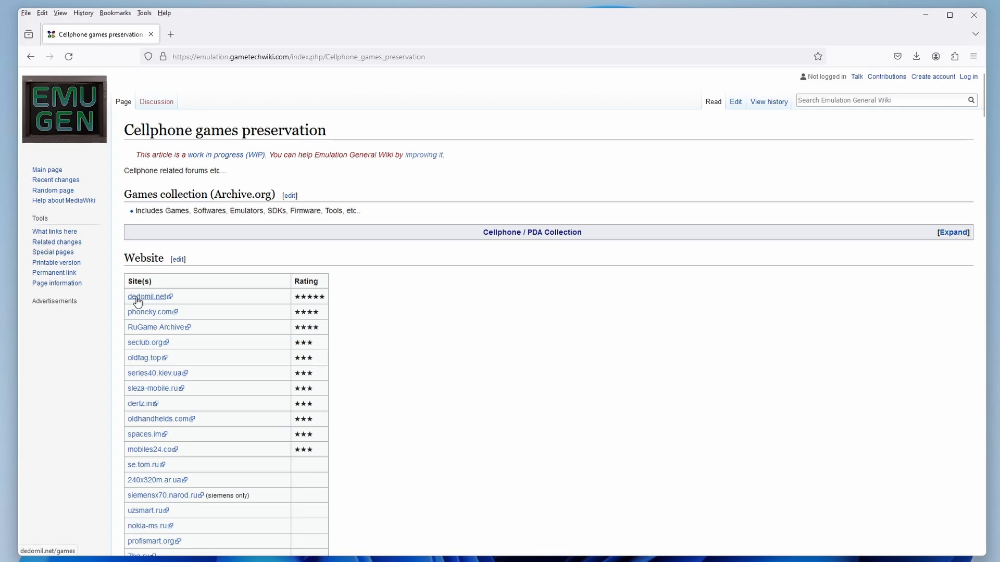
pyautogui.moveTo(97, 362)
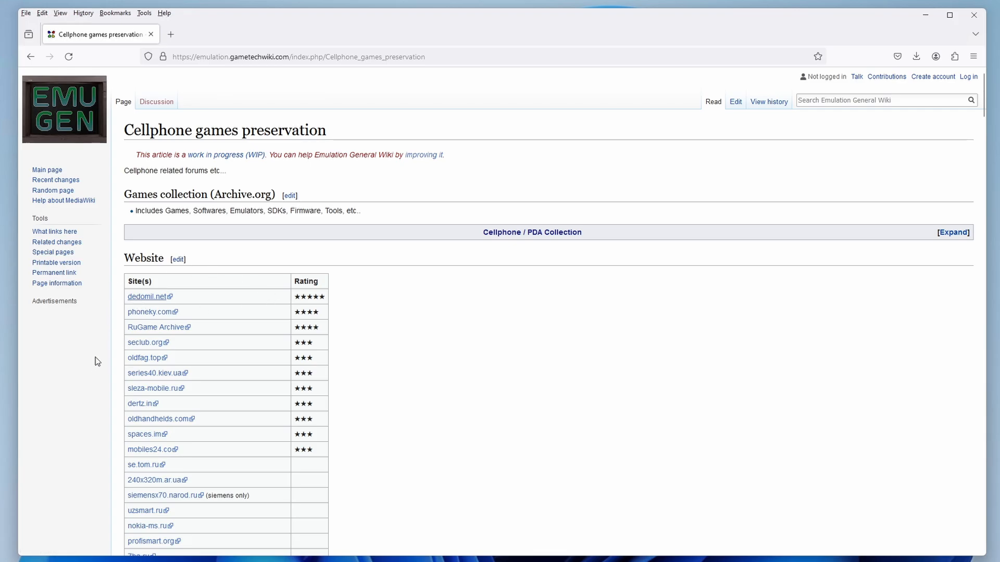
pyautogui.click(147, 297)
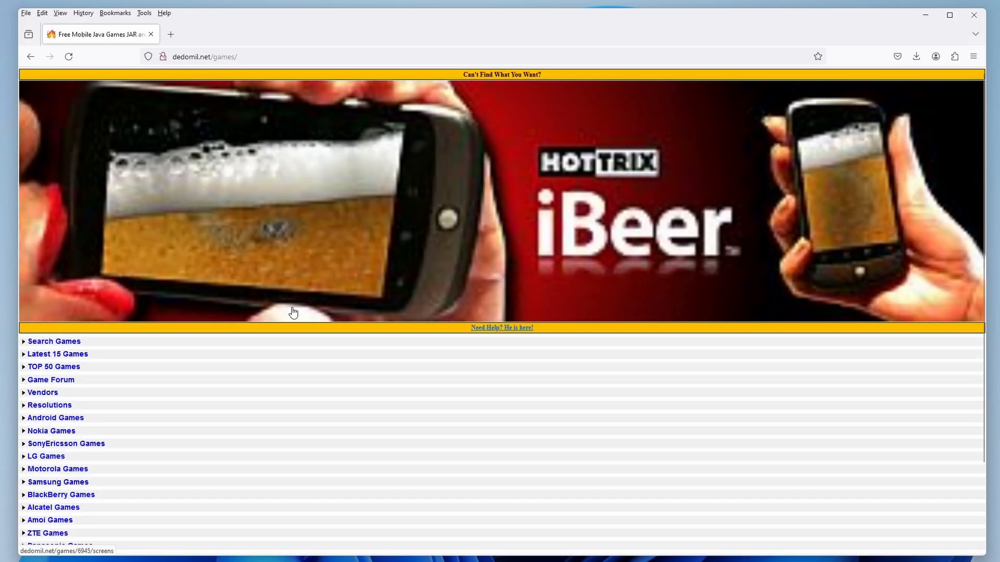
pyautogui.scroll(-3)
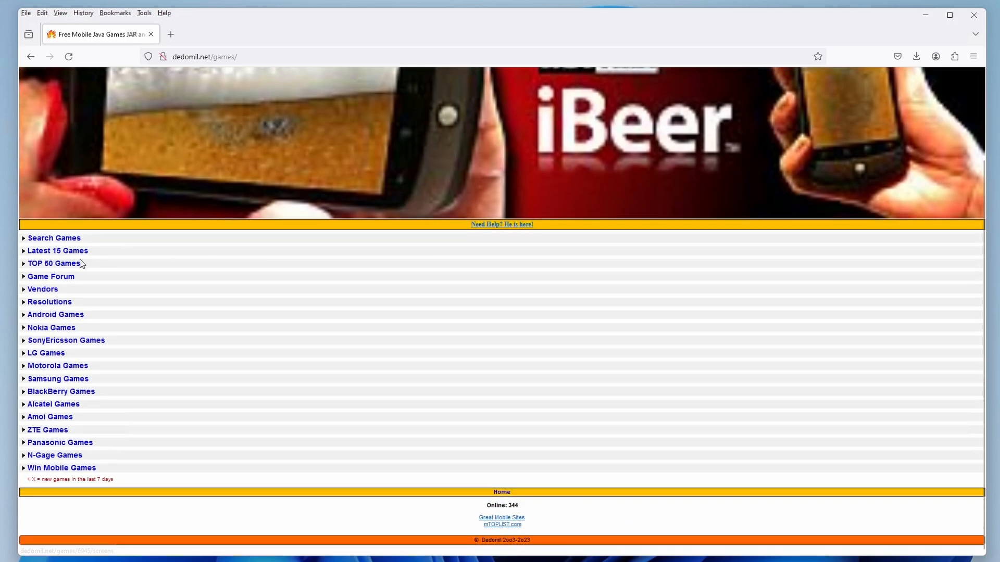
pyautogui.click(53, 263)
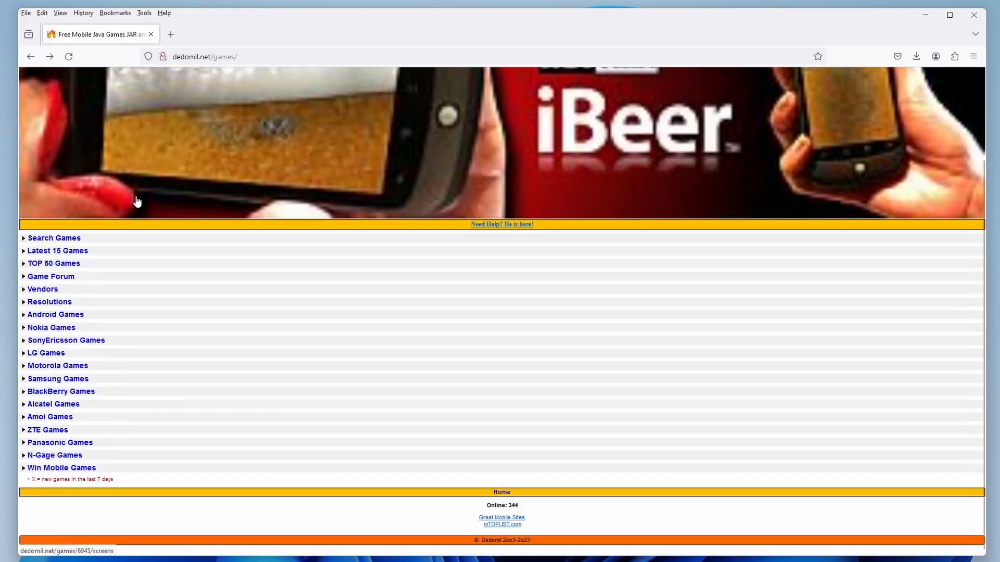
pyautogui.click(30, 56)
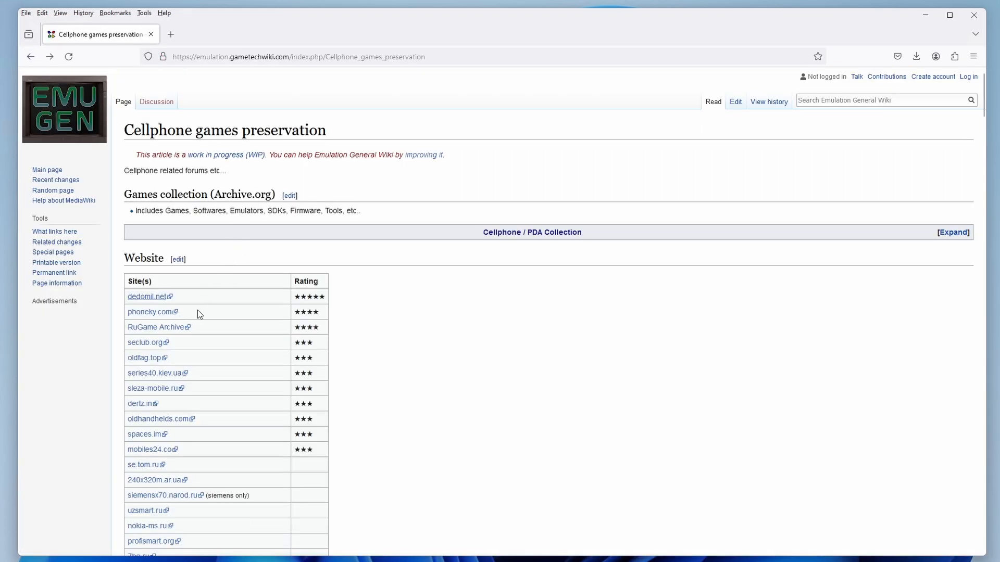
pyautogui.click(150, 311)
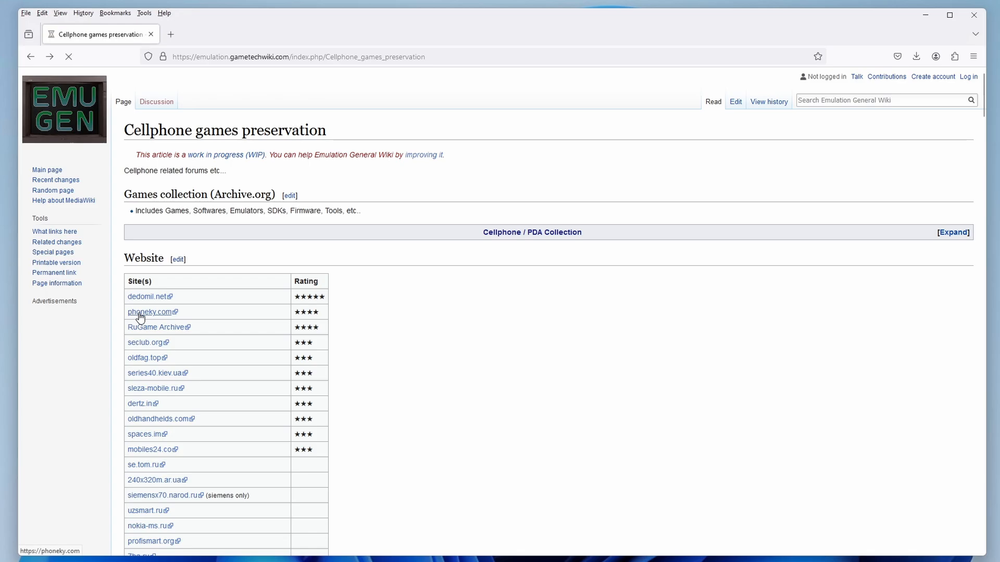
pyautogui.click(148, 311)
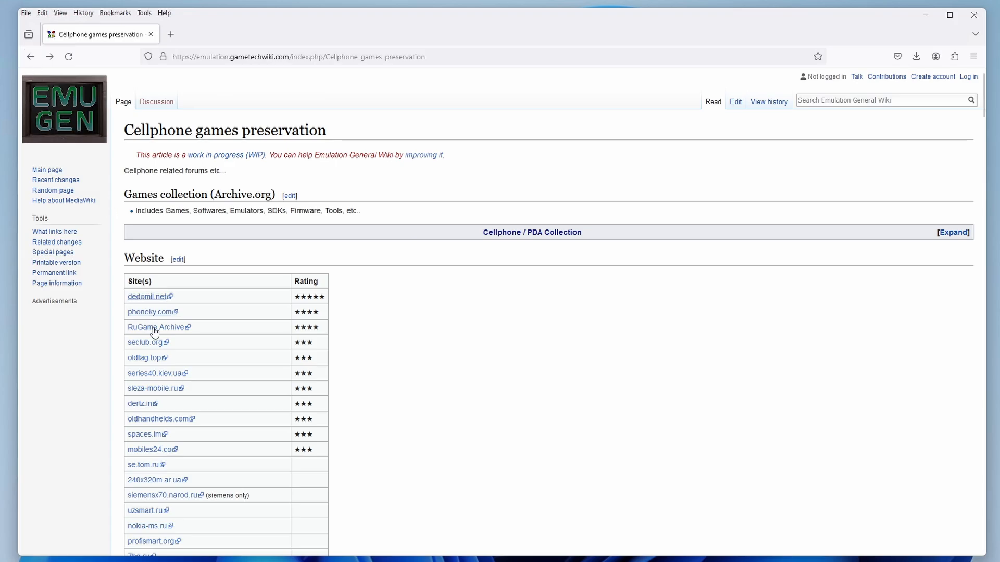
# Step: From the preservation wiki, reach seclub.org's Java arcade list and view the Frozen Jump game page
pyautogui.click(157, 327)
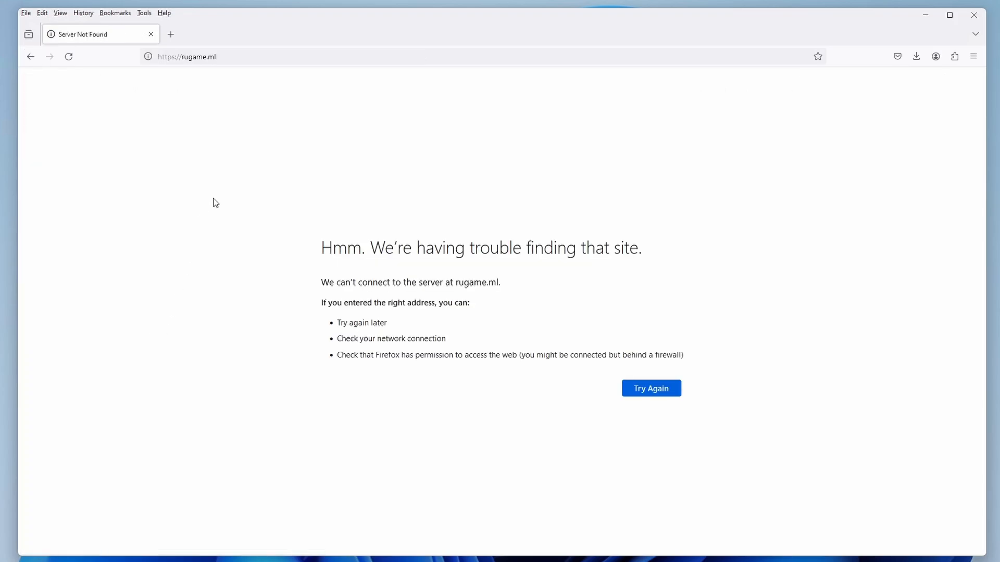
pyautogui.moveTo(27, 69)
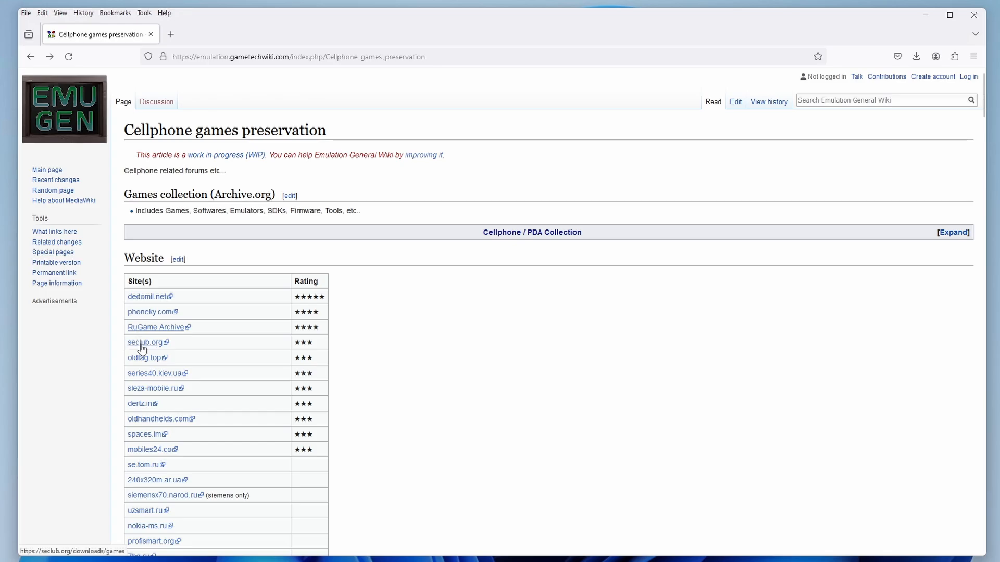
pyautogui.click(145, 342)
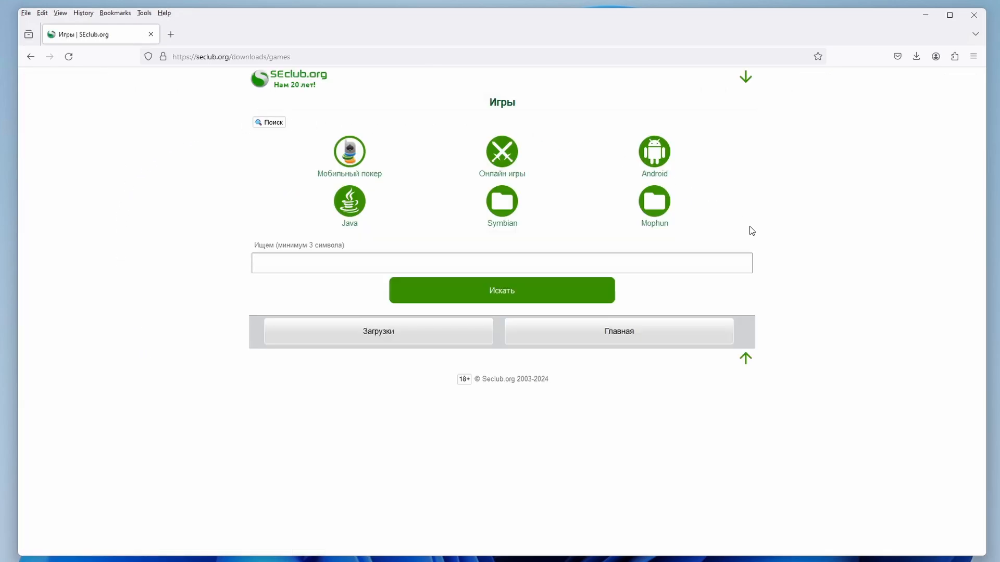
pyautogui.moveTo(349, 201)
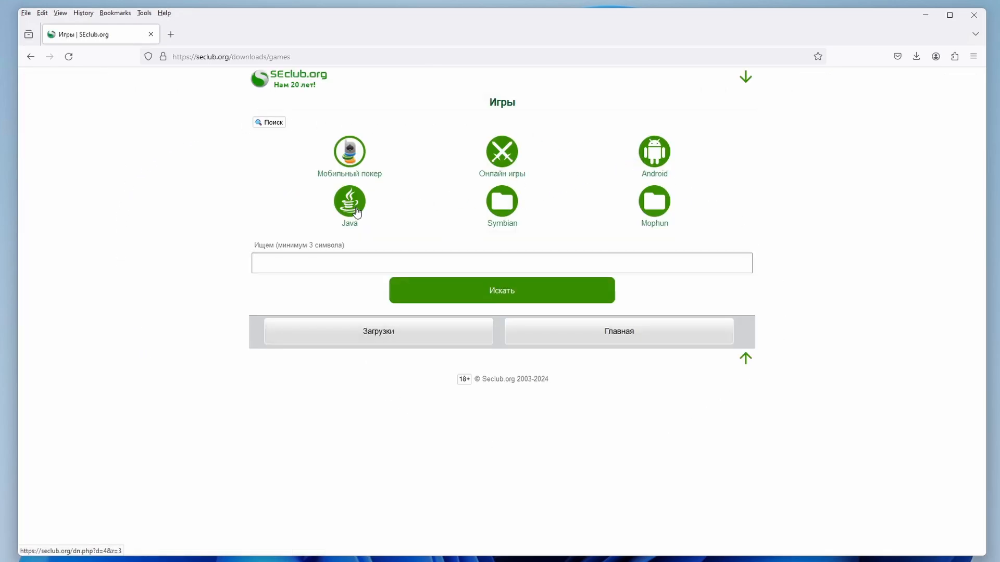
pyautogui.click(350, 197)
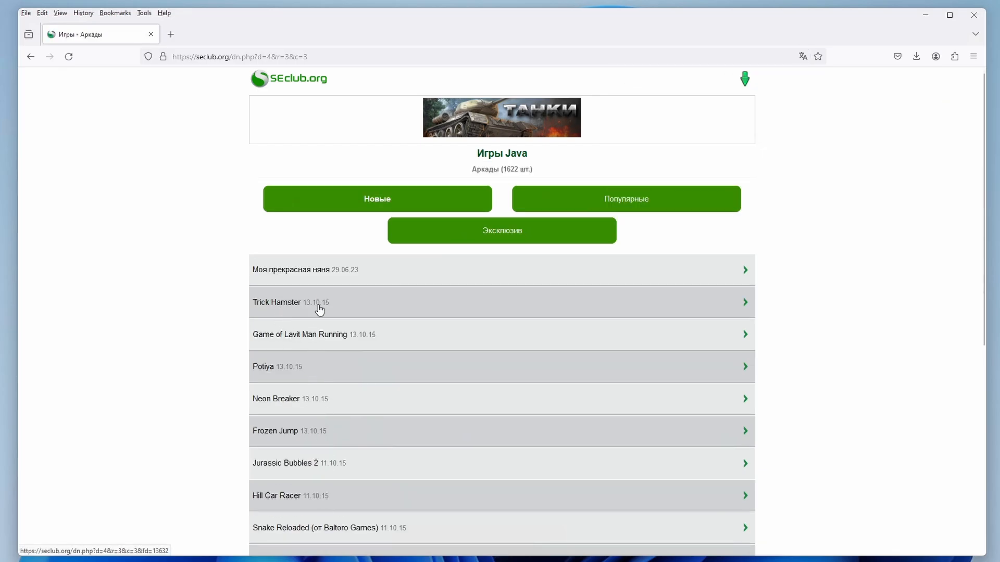
pyautogui.click(274, 431)
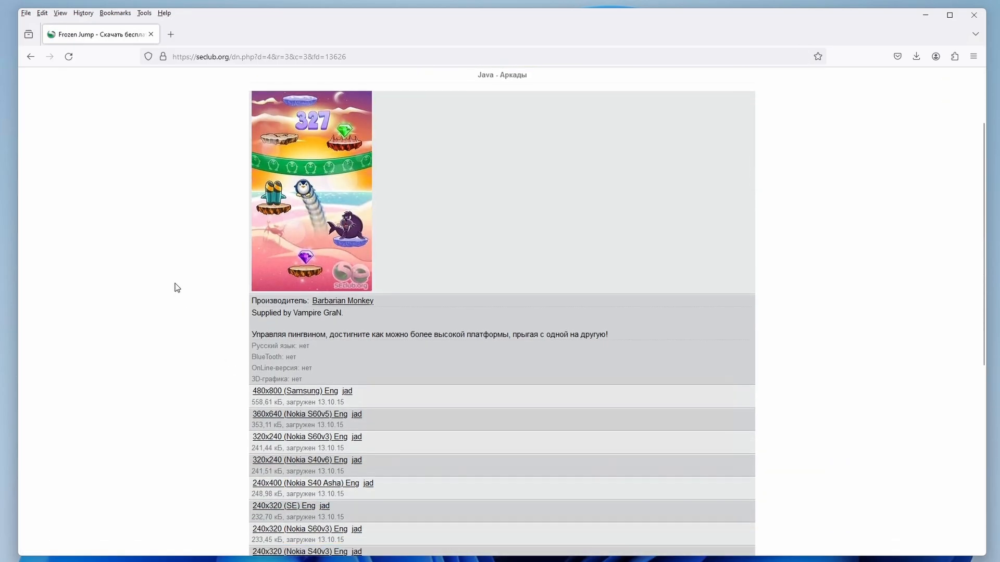
pyautogui.scroll(-3)
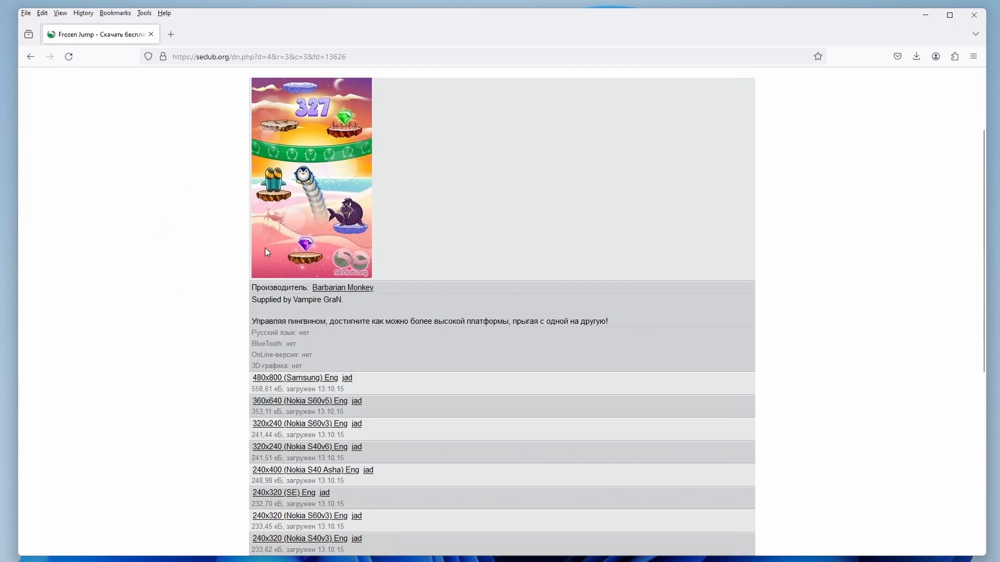
pyautogui.moveTo(185, 235)
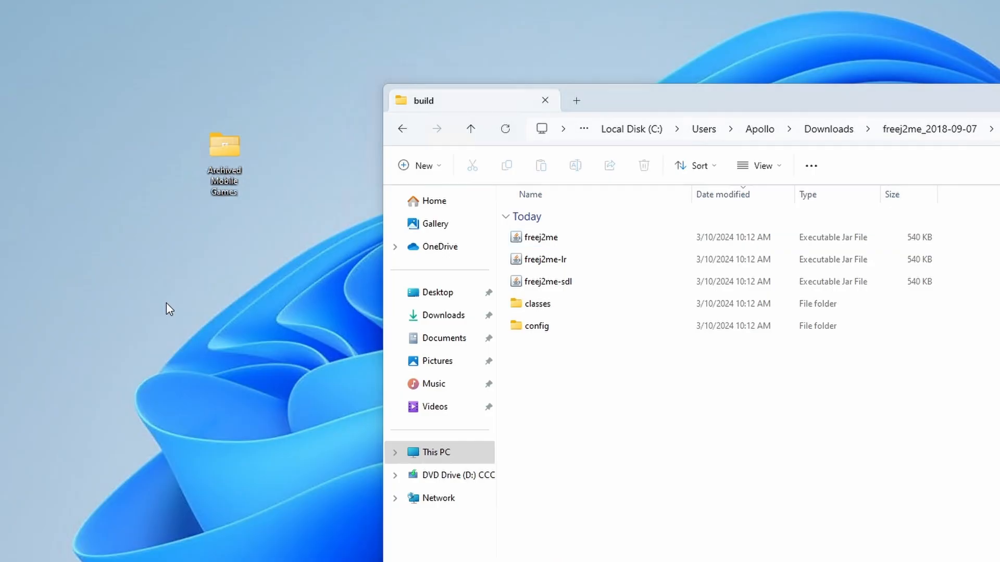
pyautogui.moveTo(153, 112)
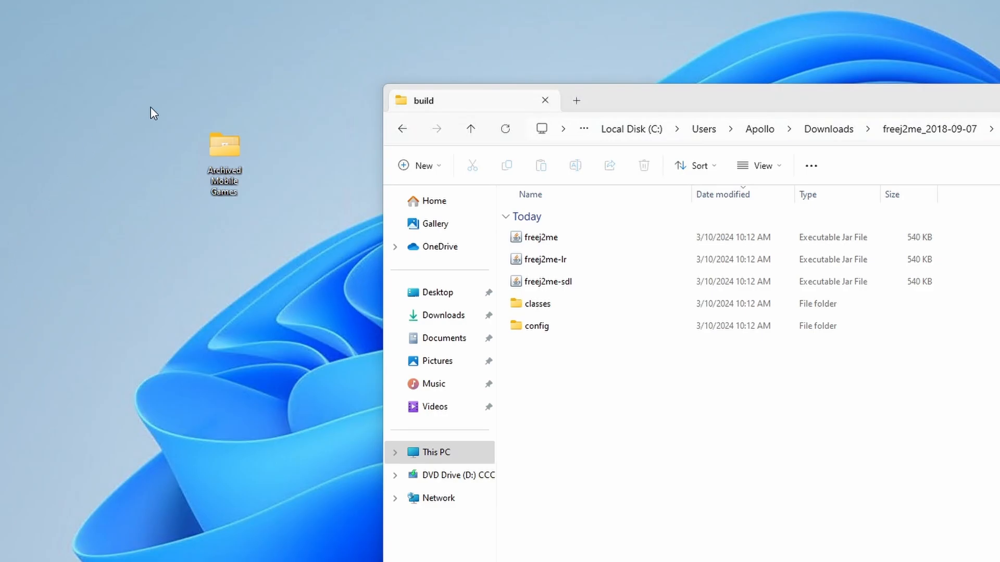
pyautogui.moveTo(194, 204)
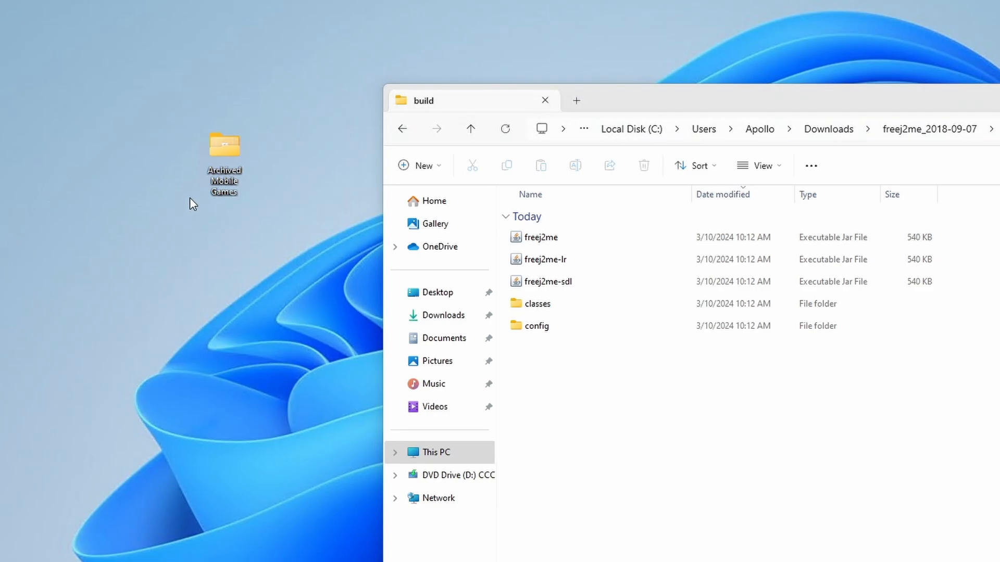
# Step: Show the Archived Mobile Games folder of game JARs beside the build folder and select freej2me
pyautogui.doubleClick(224, 143)
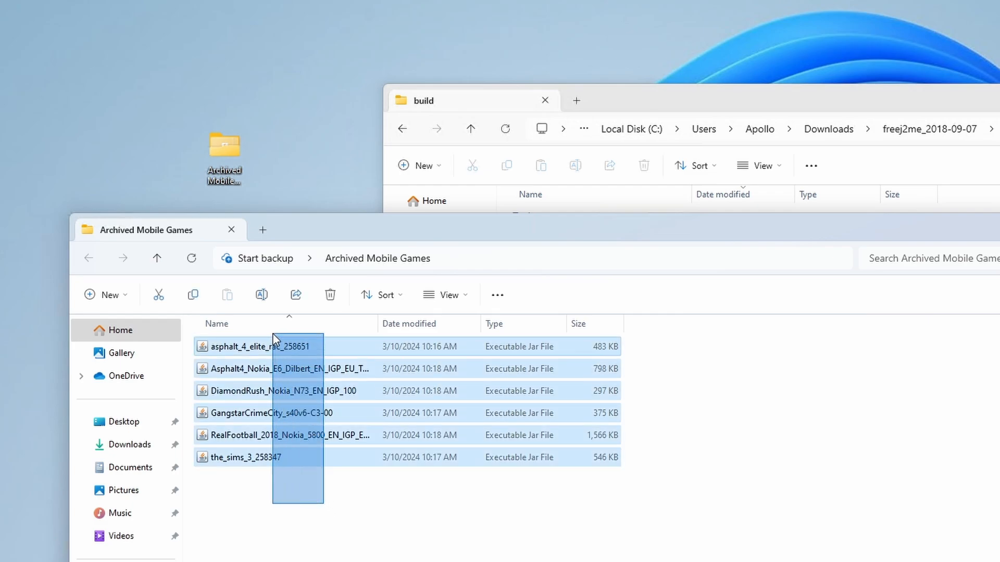
pyautogui.click(319, 484)
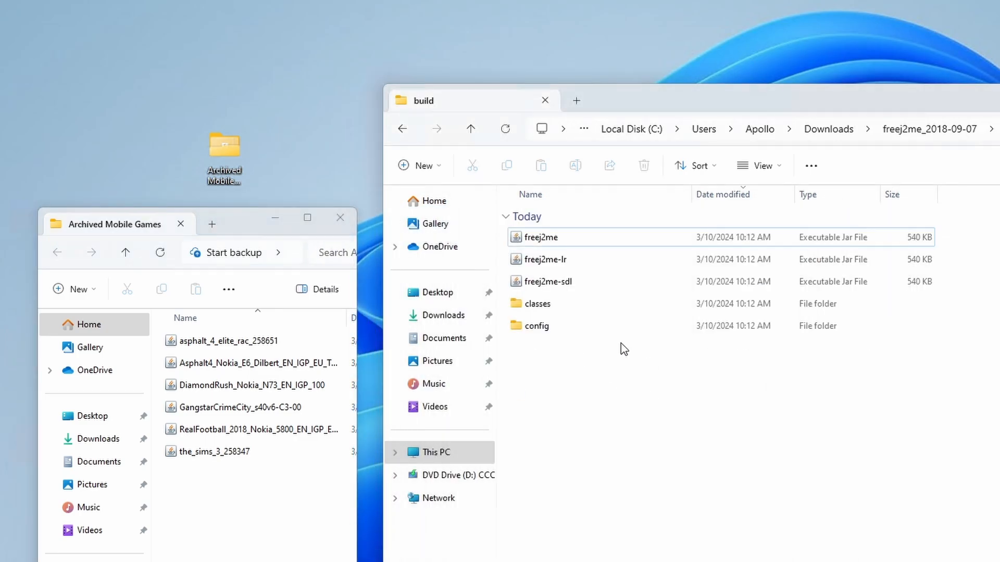
pyautogui.click(540, 237)
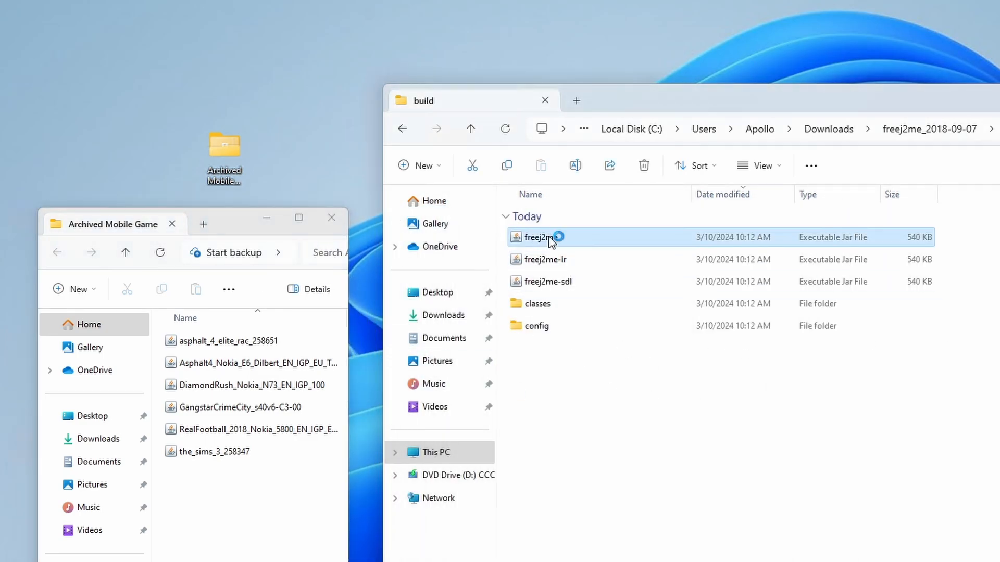
# Step: Launch freej2me.jar and load the_sims_3_258347 from the Archived Mobile Games folder
pyautogui.doubleClick(542, 237)
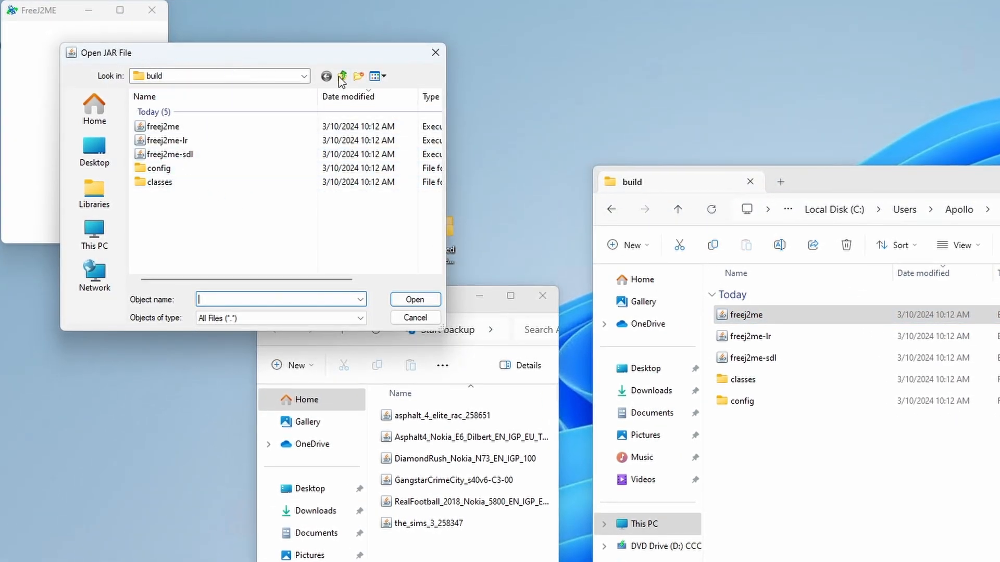
pyautogui.click(343, 76)
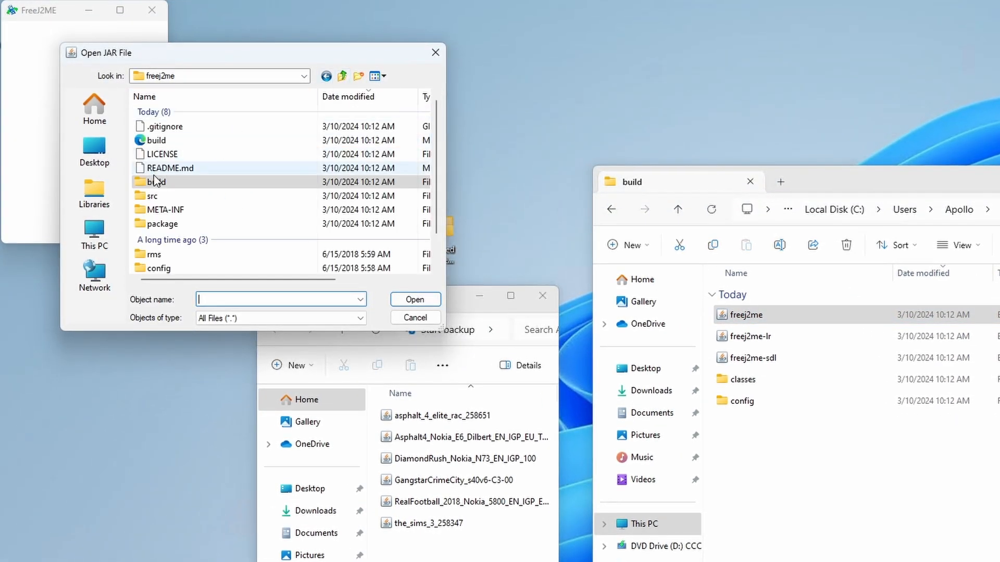
pyautogui.click(94, 151)
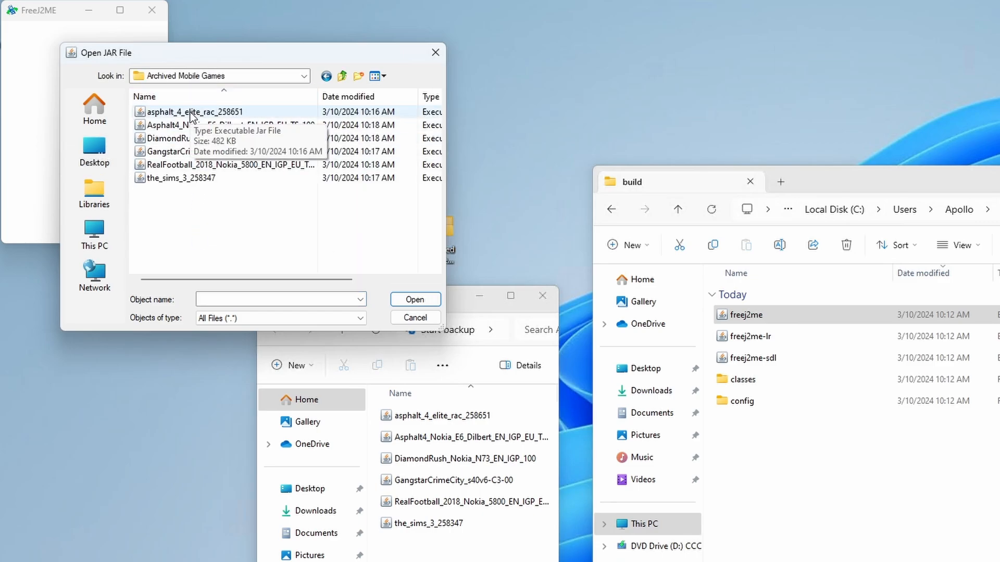
pyautogui.click(180, 178)
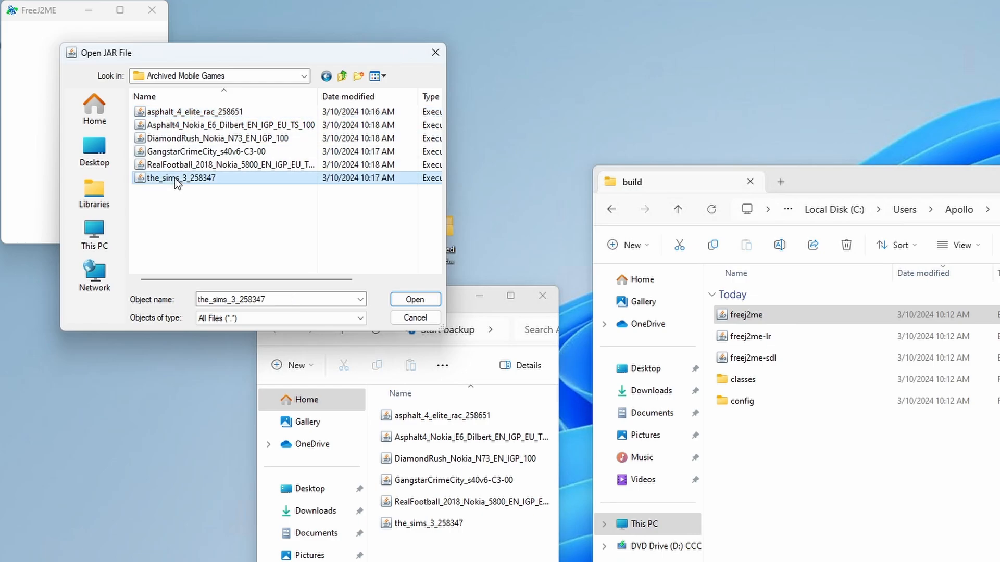
pyautogui.click(414, 300)
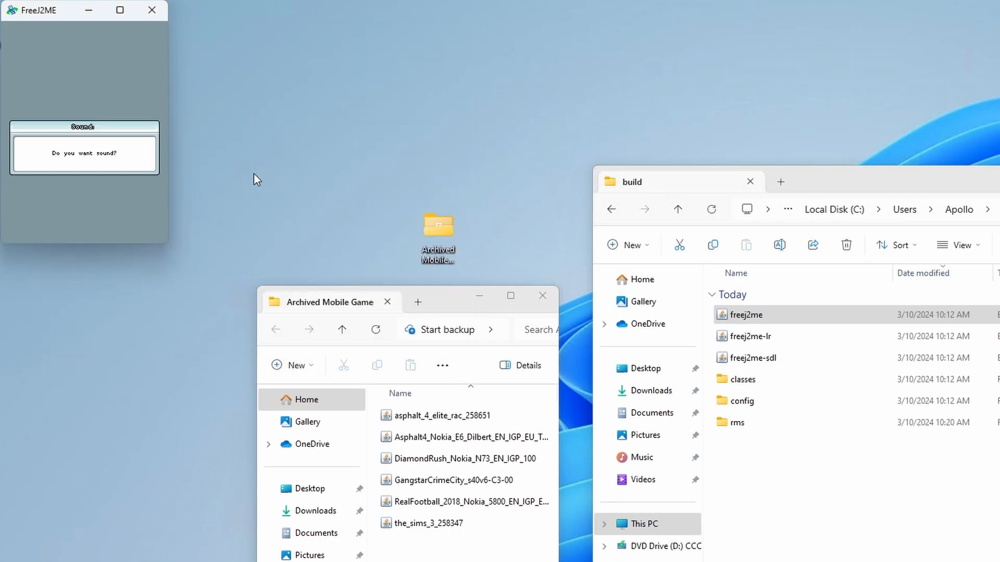
pyautogui.moveTo(65, 41)
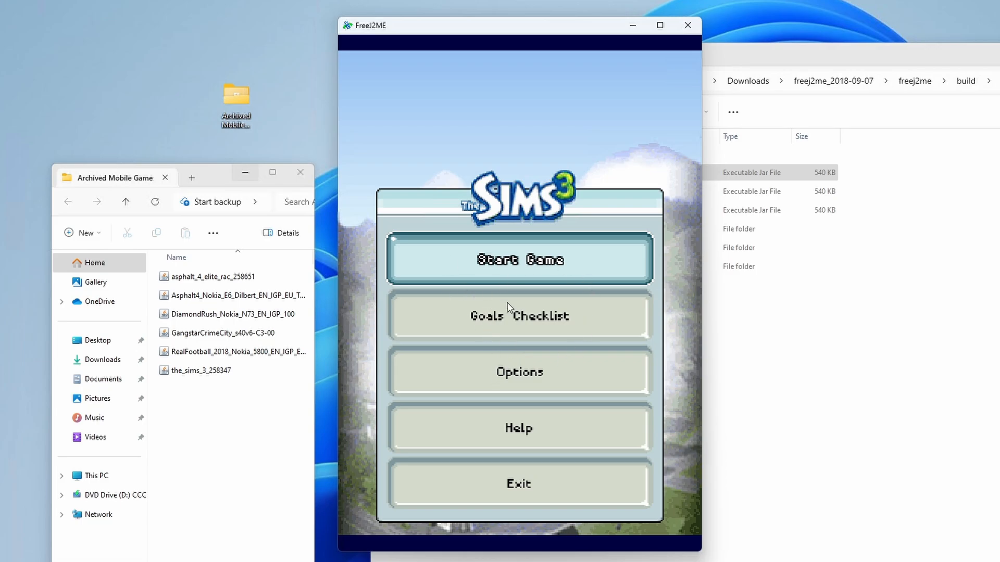
# Step: Choose Start Game on The Sims 3 main menu to reach Create A Sim
pyautogui.click(519, 259)
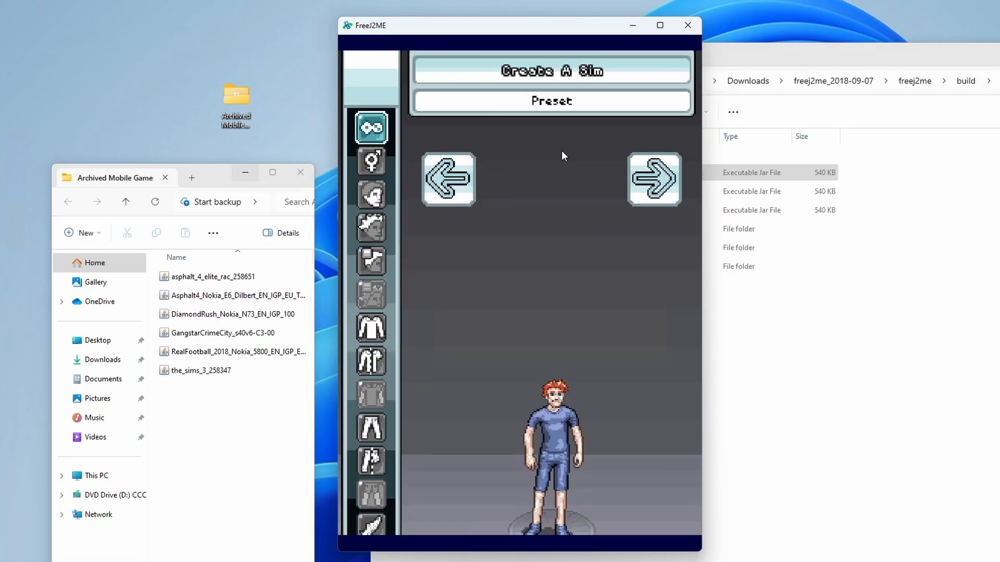
pyautogui.click(653, 179)
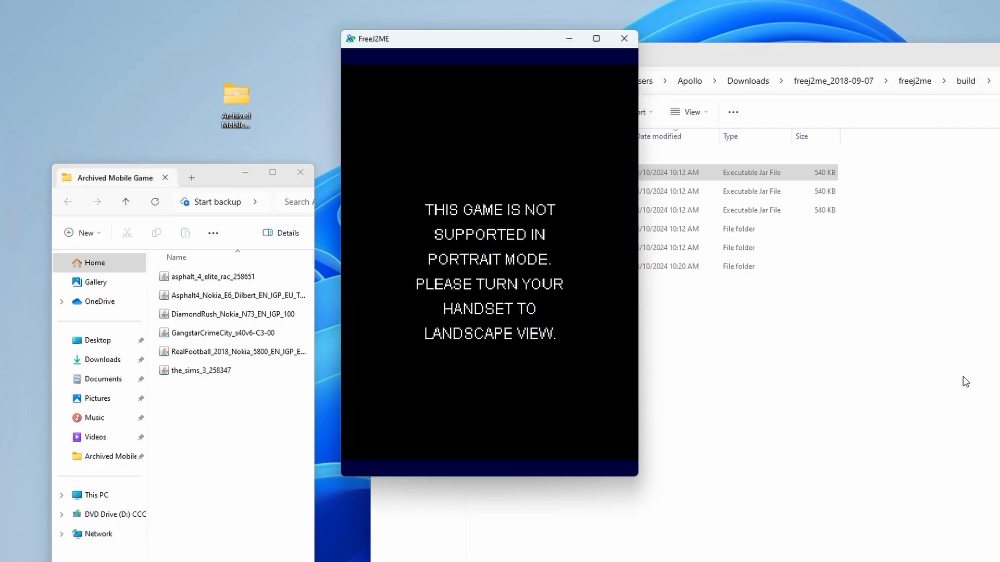
pyautogui.moveTo(616, 271)
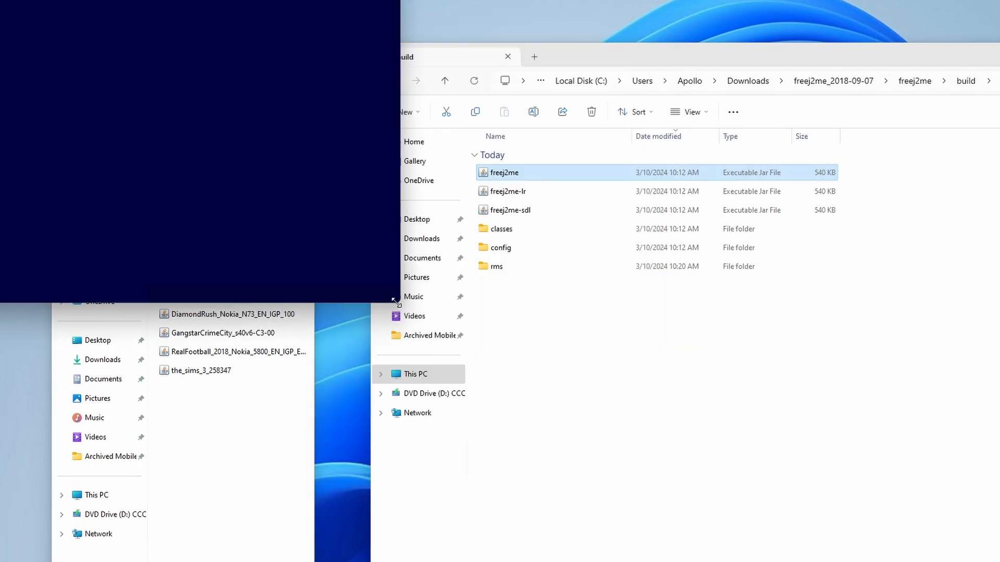
# Step: Relaunch the emulator with Gangstar, answer the sound prompt and begin playing in landscape
pyautogui.doubleClick(504, 172)
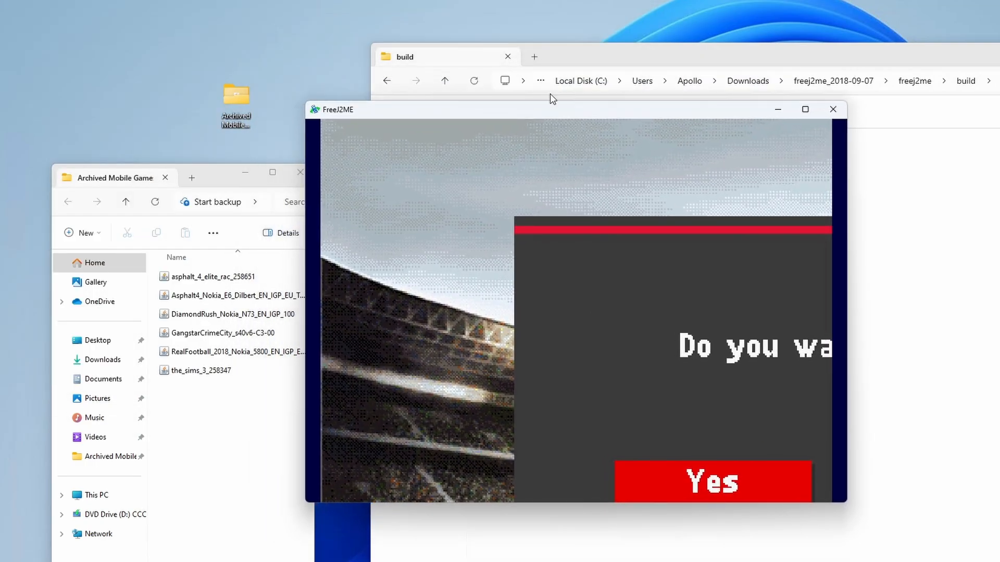
pyautogui.click(711, 481)
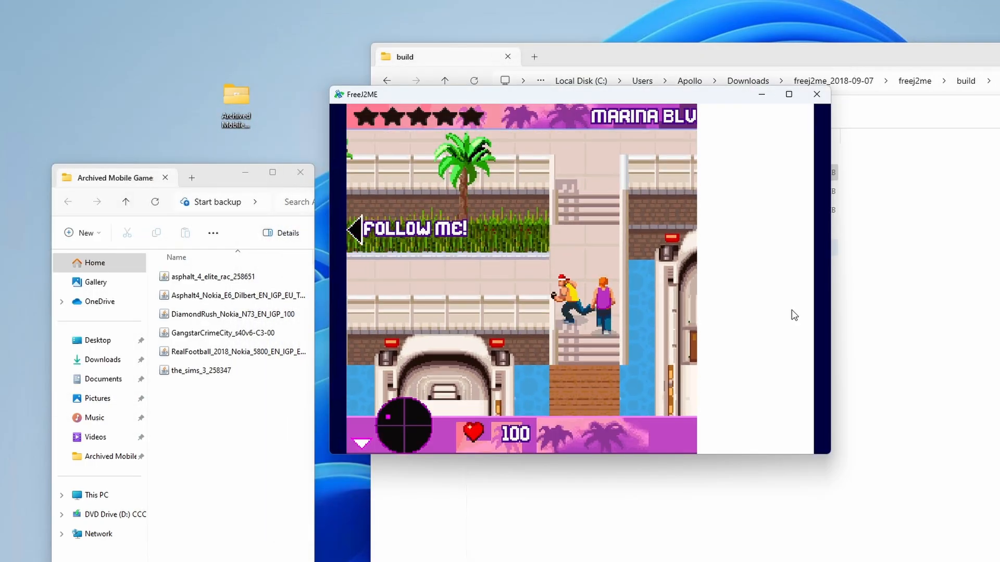